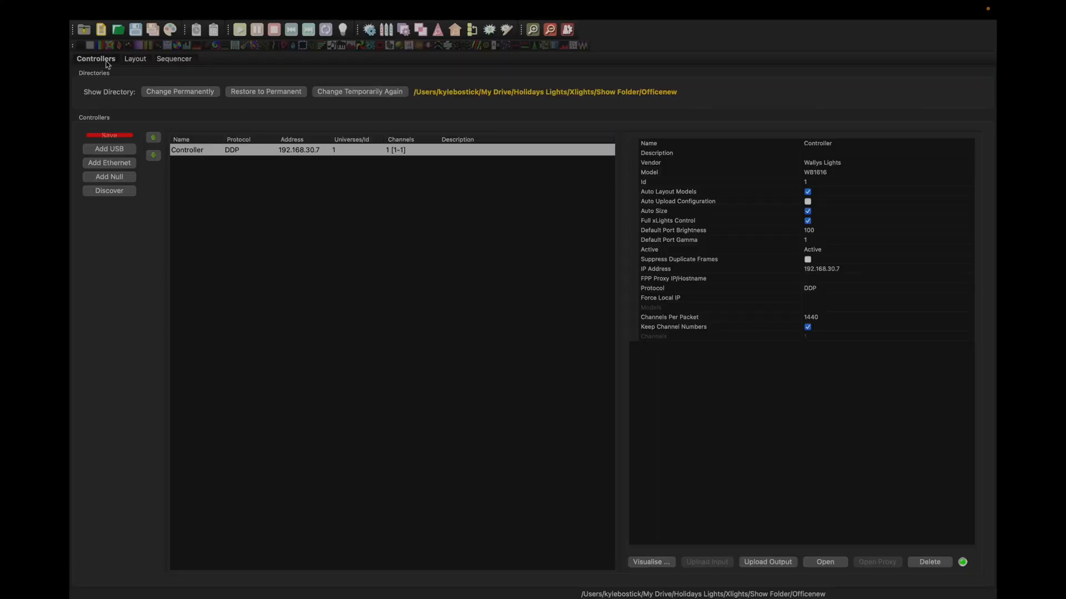
Switch to the Layout view to begin placing display models
{"action": "left_click", "coordinate": [135, 59]}
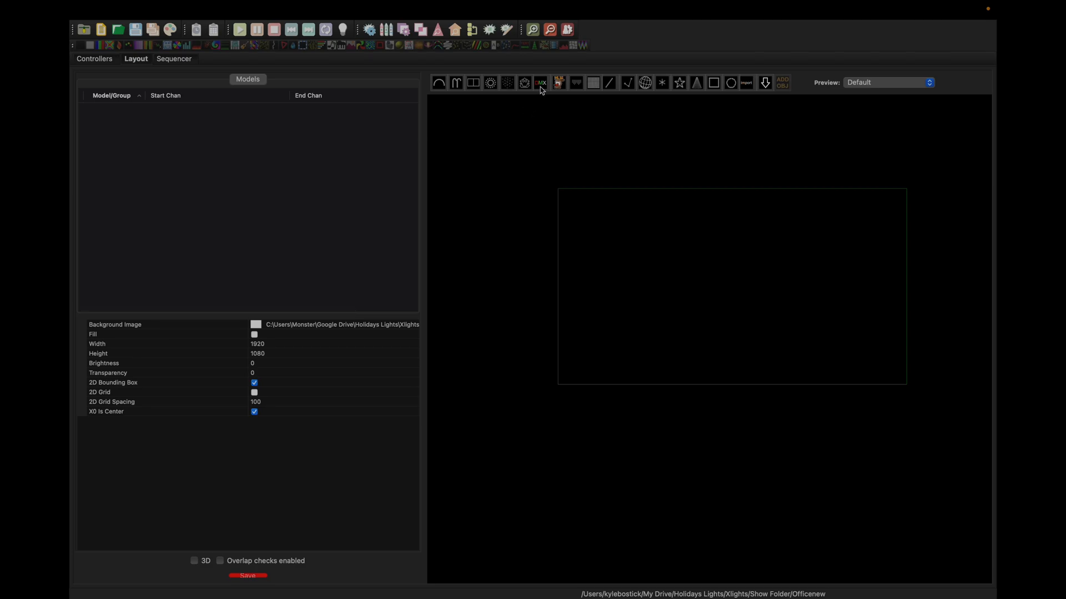
Add a General DMX model and name it Pixel2DMX
{"action": "left_click", "coordinate": [541, 82]}
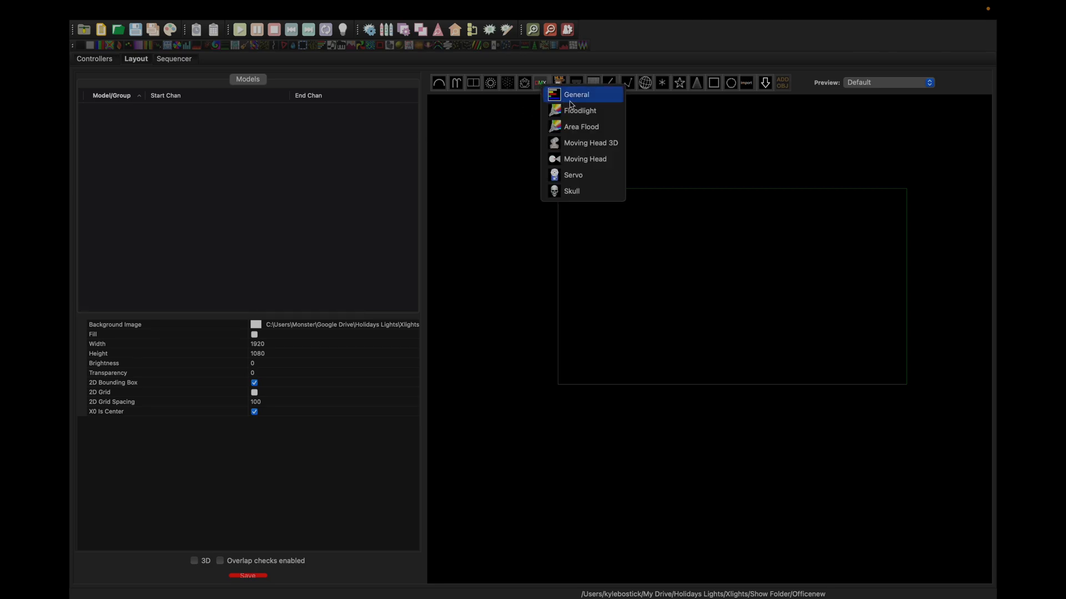
{"action": "left_click", "coordinate": [576, 94]}
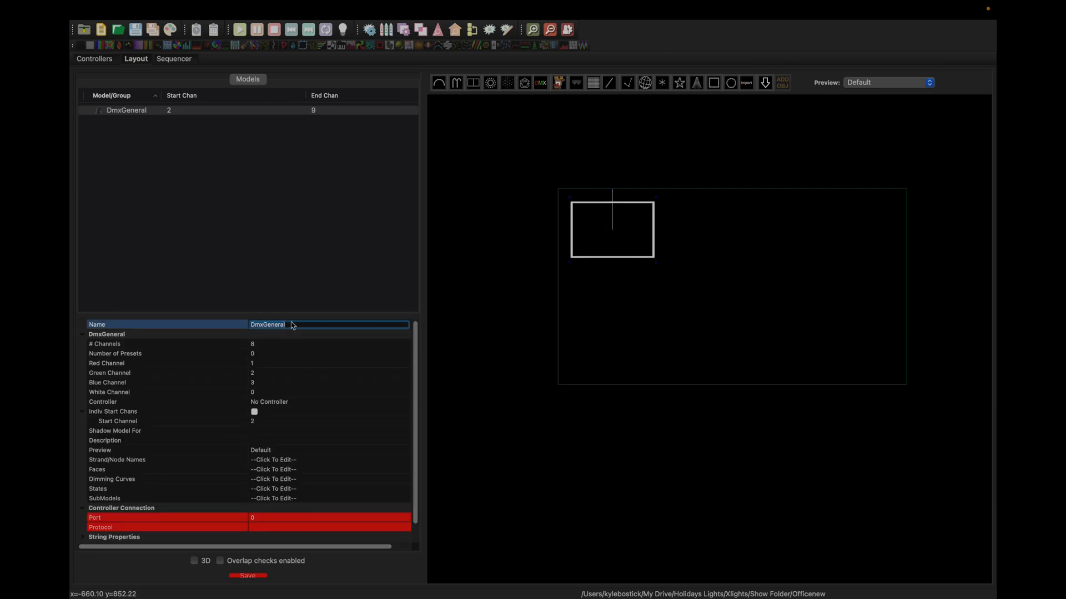
{"action": "type", "text": "Pixel2DMX"}
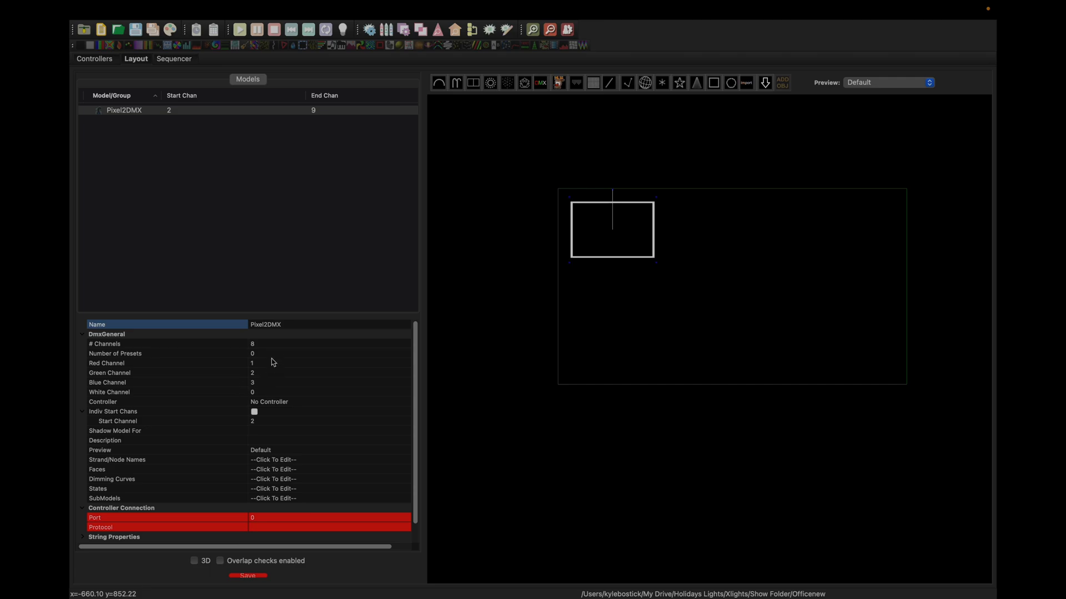
Set Pixel2DMX's channel count to 512 so it spans channels 2–513
{"action": "left_click", "coordinate": [325, 343]}
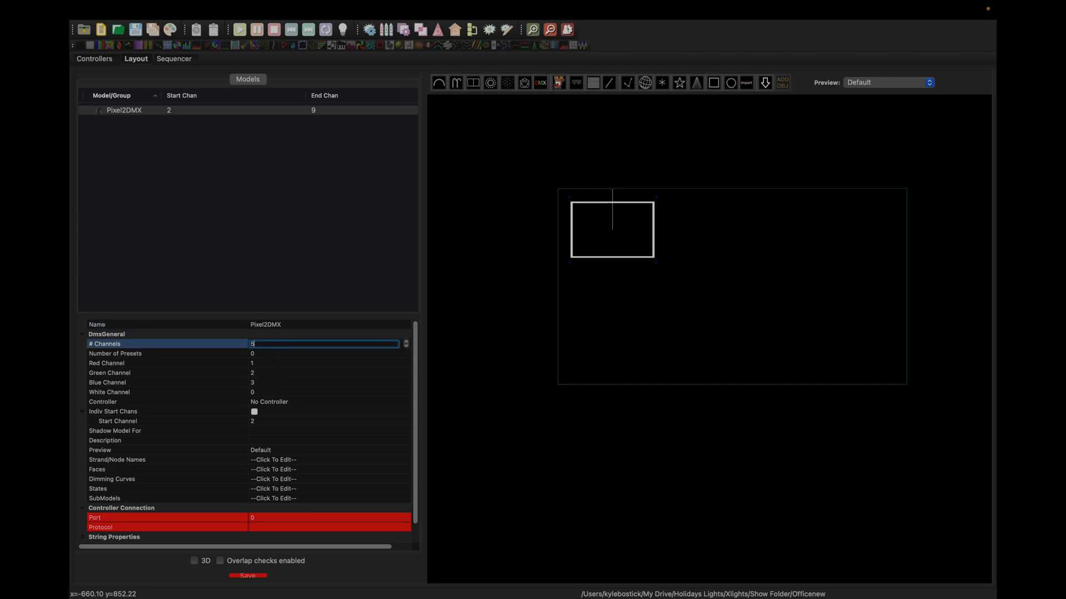
{"action": "type", "text": "512"}
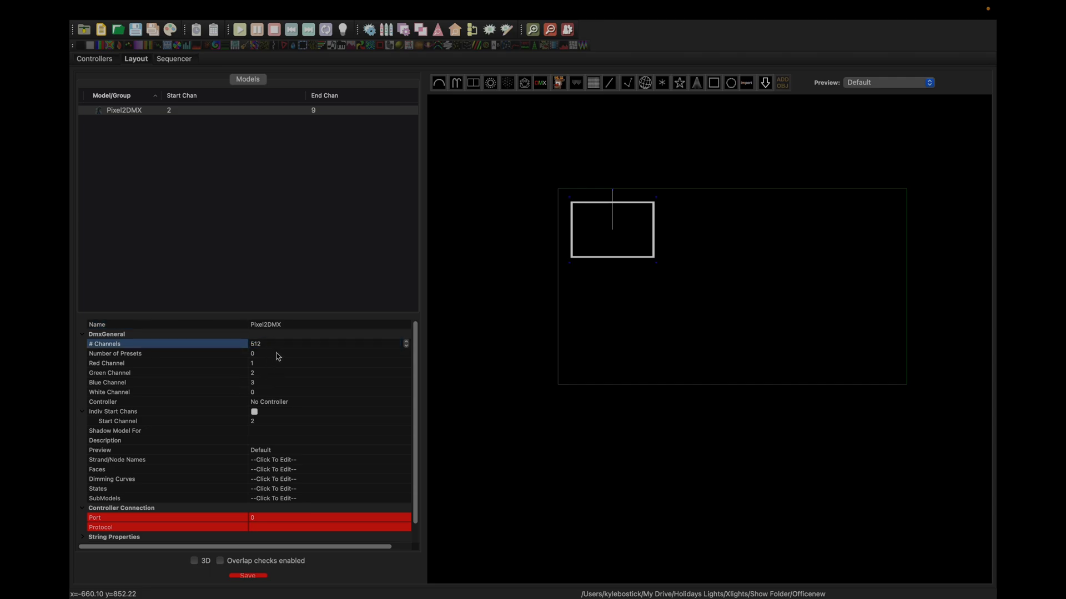
{"action": "left_click", "coordinate": [406, 347]}
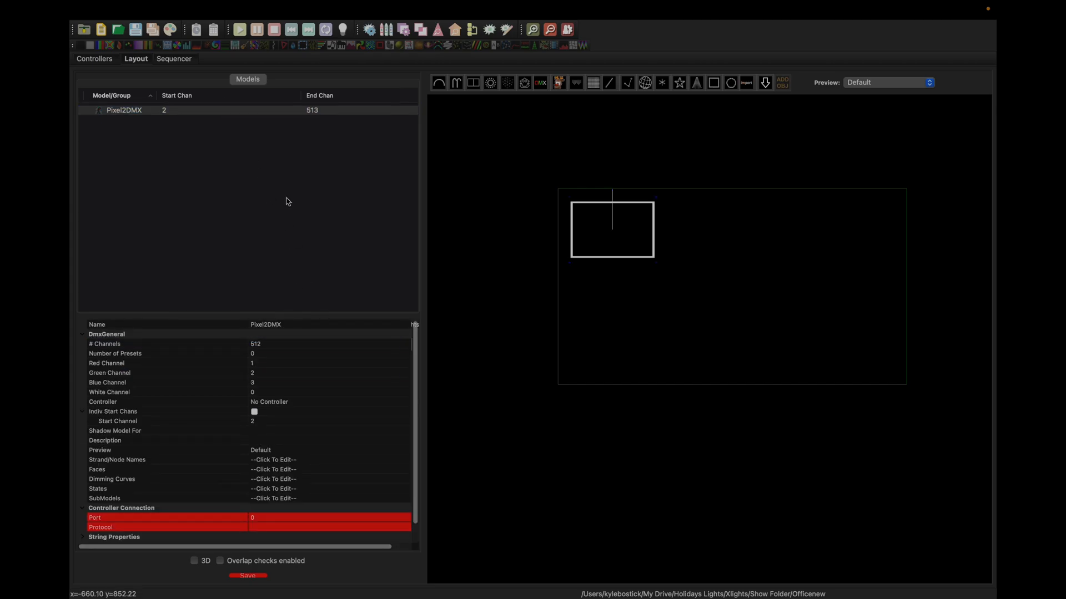
{"action": "mouse_move", "coordinate": [319, 116]}
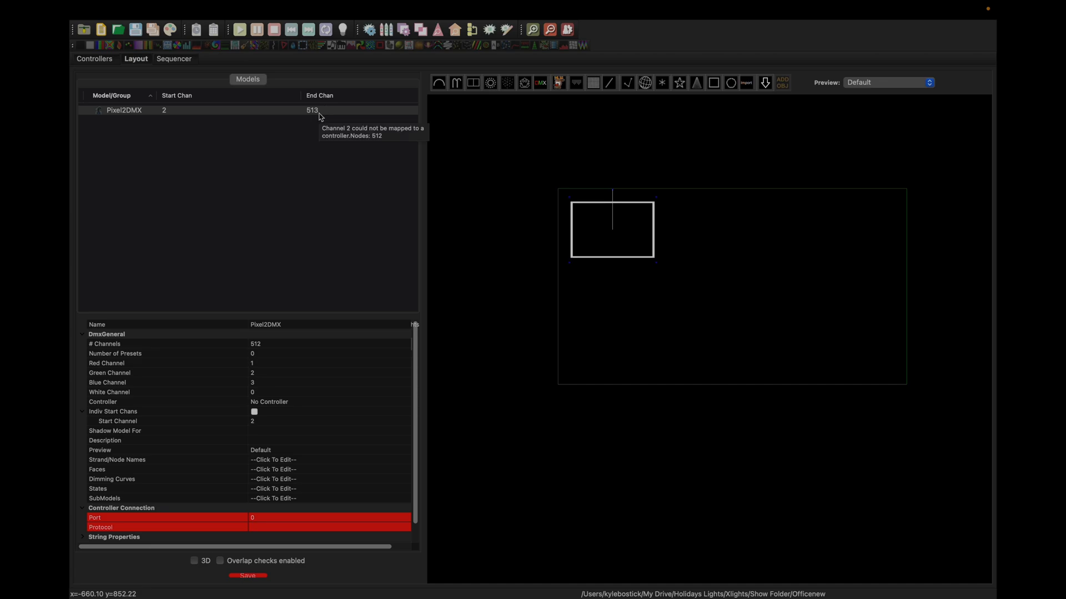
{"action": "mouse_move", "coordinate": [318, 131]}
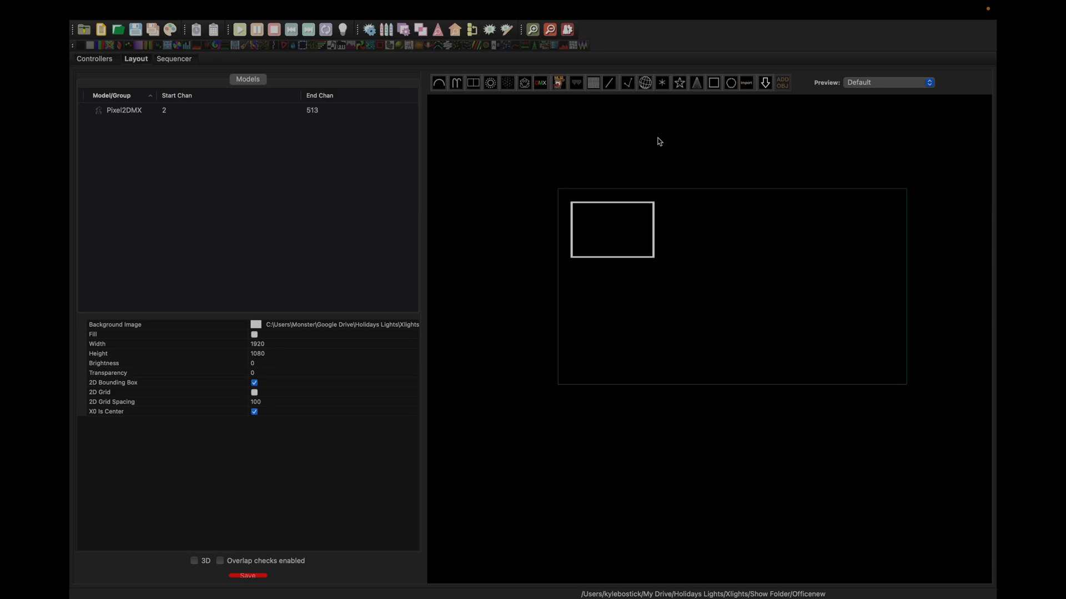
{"action": "mouse_move", "coordinate": [619, 267]}
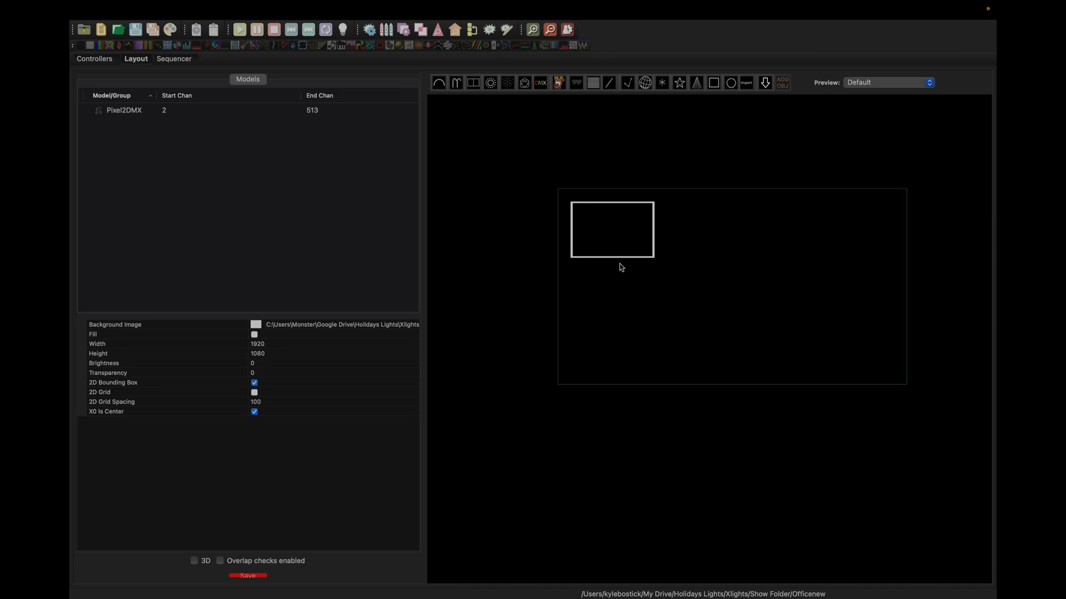
{"action": "mouse_move", "coordinate": [728, 127]}
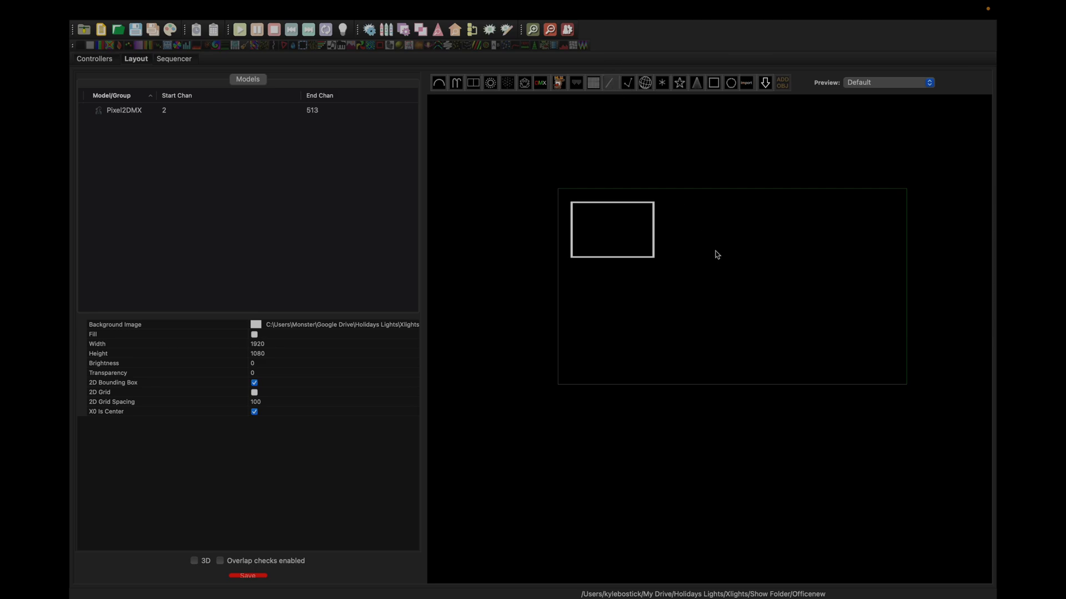
Place a Single Line pixel model with 100 nodes per string beside Pixel2DMX
{"action": "left_click", "coordinate": [608, 83]}
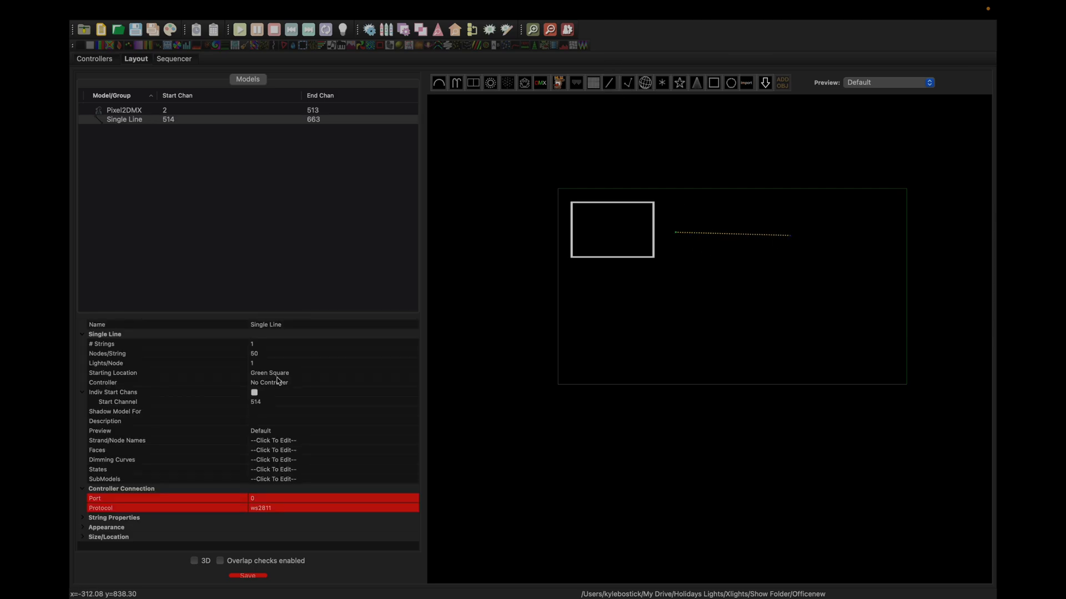
{"action": "type", "text": "100"}
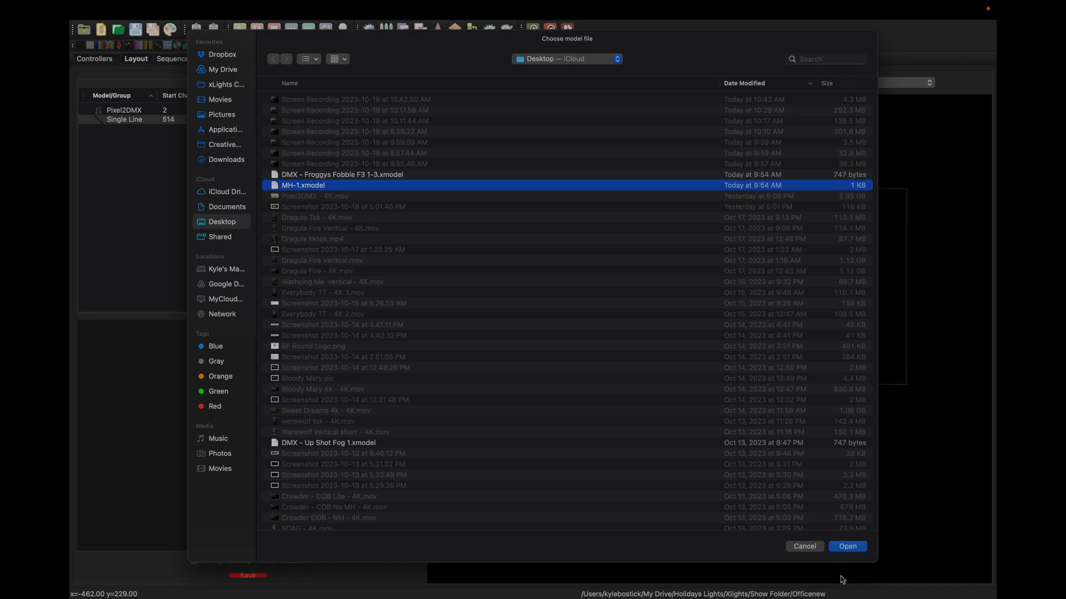
Import the MH-1.xmodel moving head and the DMX - Froggys Fobble F3 1-3.xmodel fog machine
{"action": "left_click", "coordinate": [847, 546]}
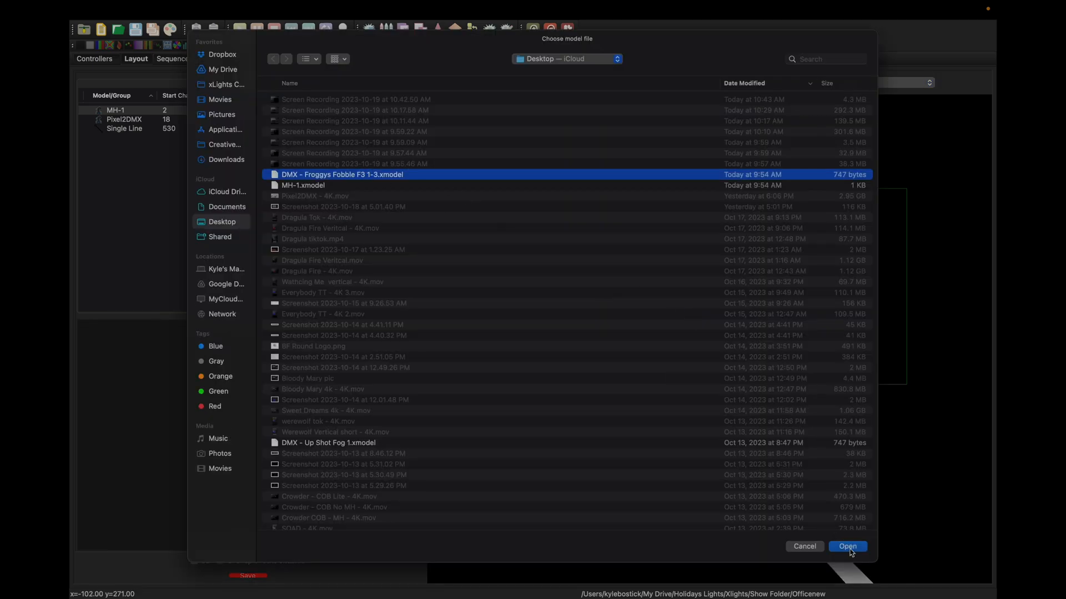
{"action": "left_click", "coordinate": [847, 547]}
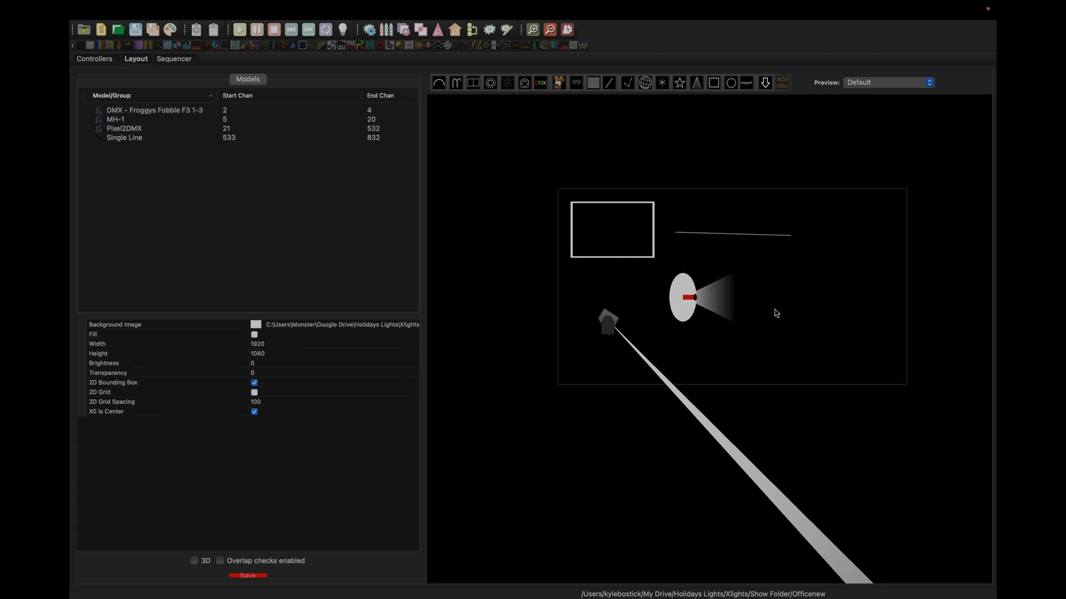
{"action": "mouse_move", "coordinate": [611, 327]}
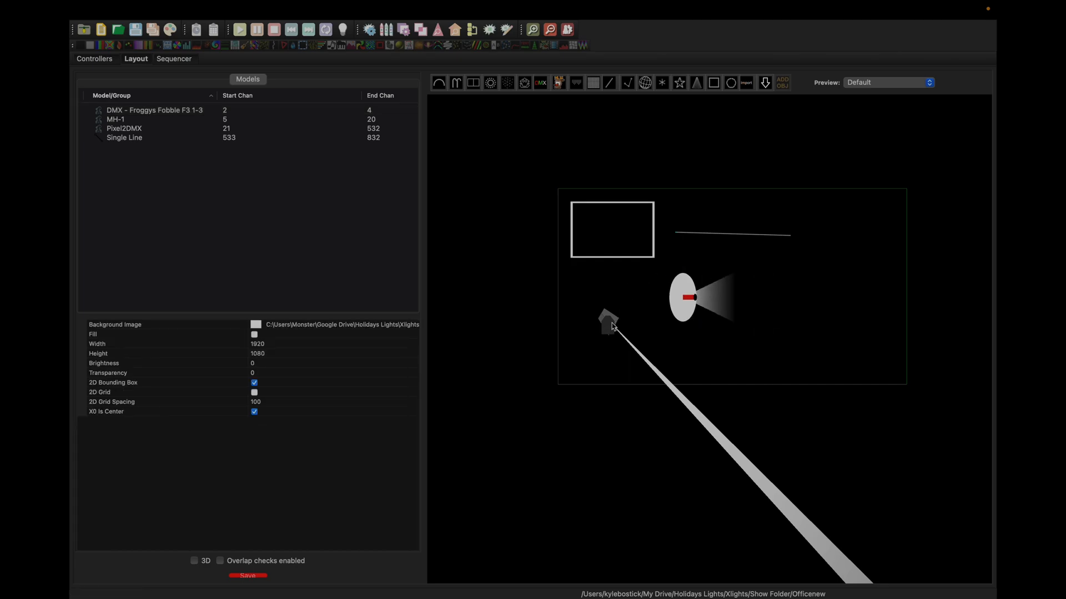
Set the MH-1 moving head's controller assignment to Use Start Channel
{"action": "left_click", "coordinate": [115, 119]}
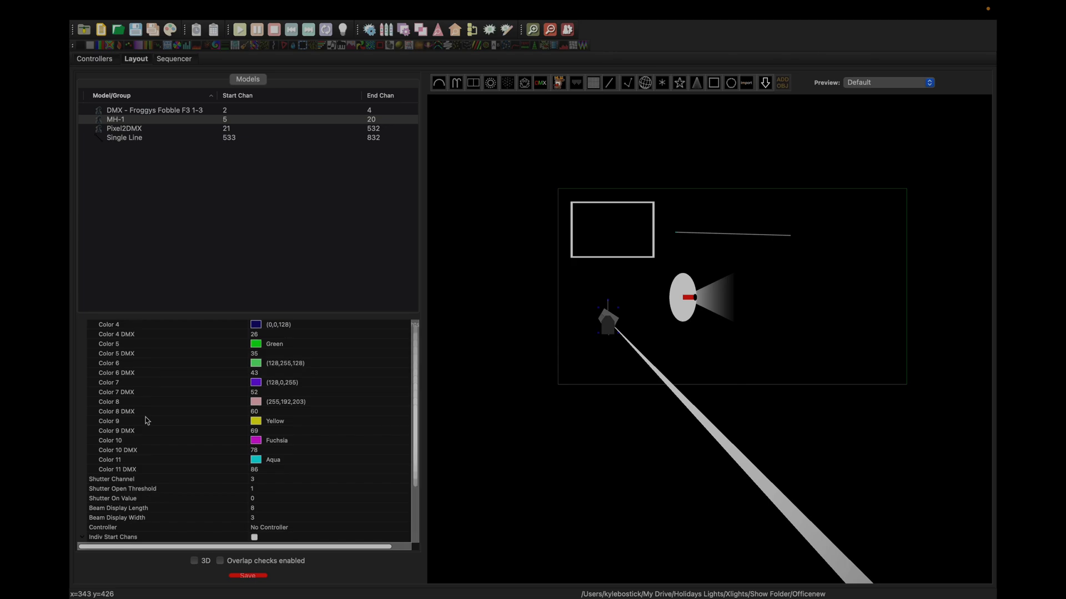
{"action": "scroll", "scroll_direction": "down", "scroll_amount": 3}
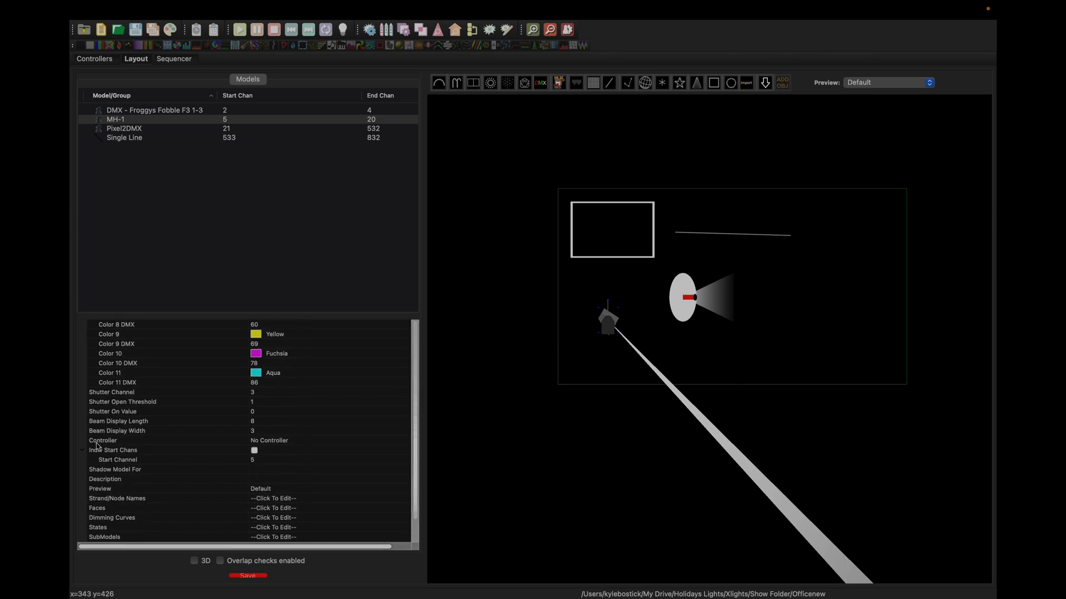
{"action": "mouse_move", "coordinate": [311, 445]}
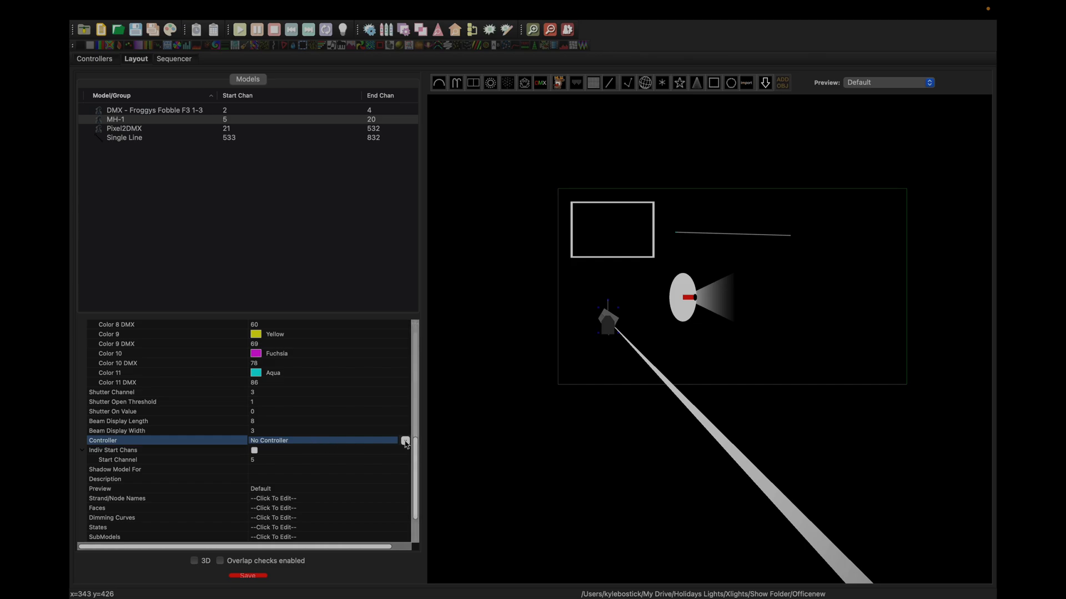
{"action": "left_click", "coordinate": [404, 441]}
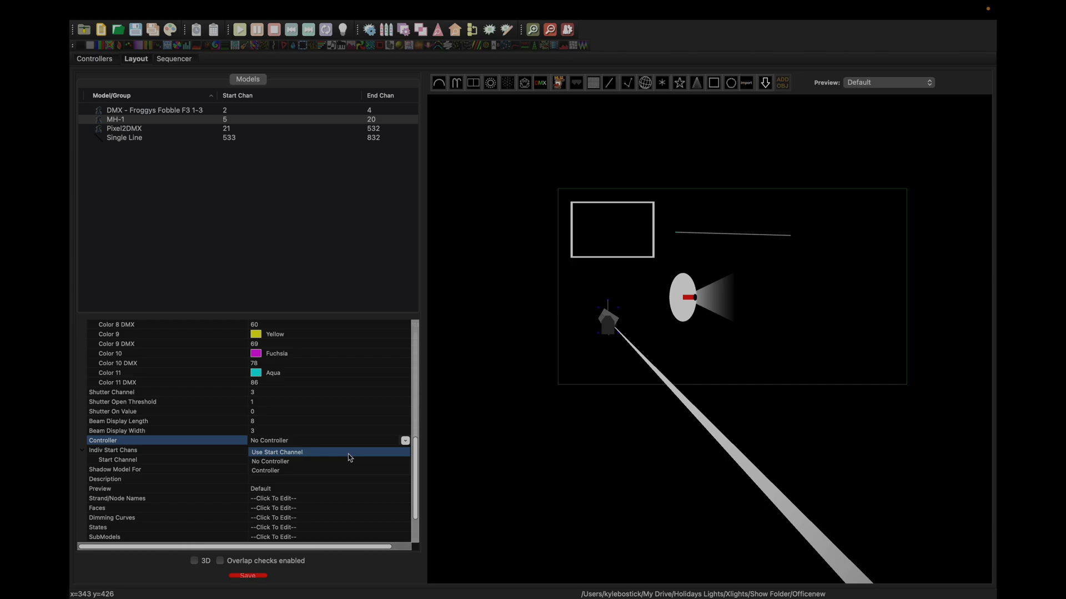
{"action": "left_click", "coordinate": [277, 451]}
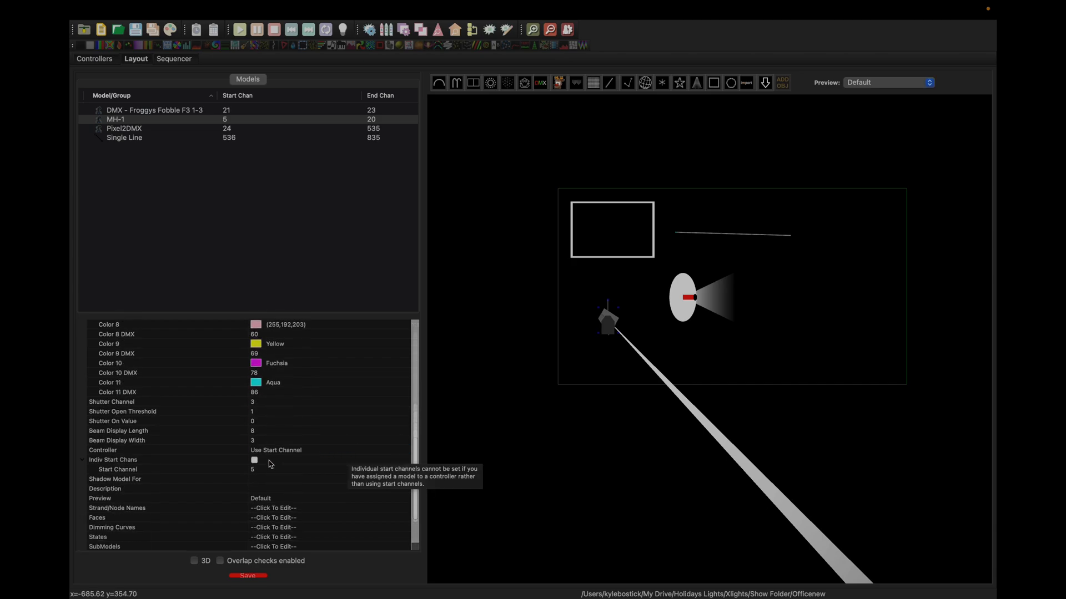
{"action": "mouse_move", "coordinate": [120, 480]}
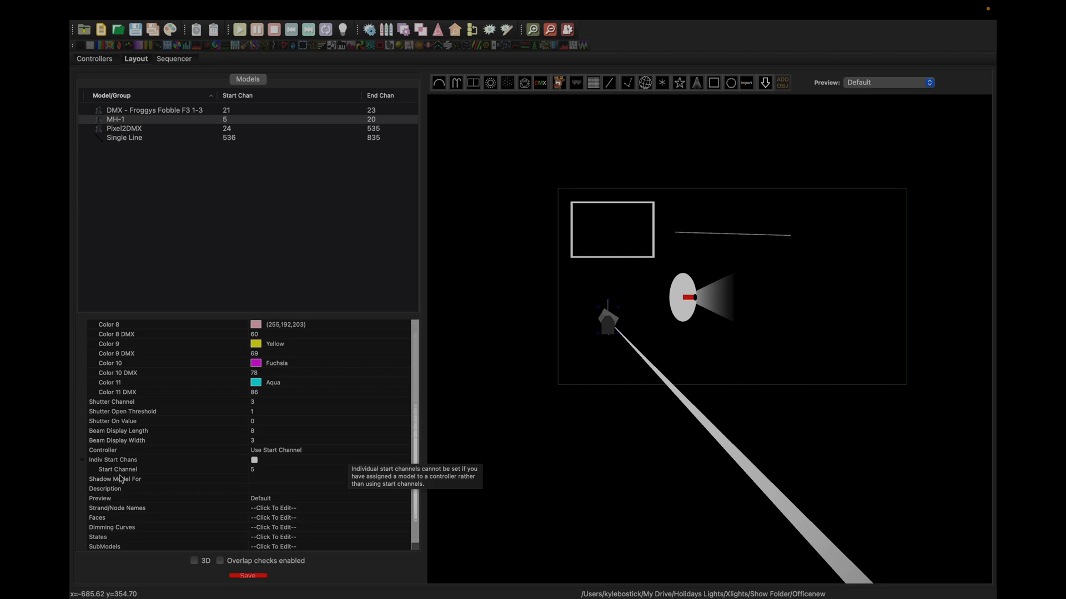
Make MH-1's start channel the start of model Pixel2DMX at channel 1
{"action": "left_click", "coordinate": [117, 468]}
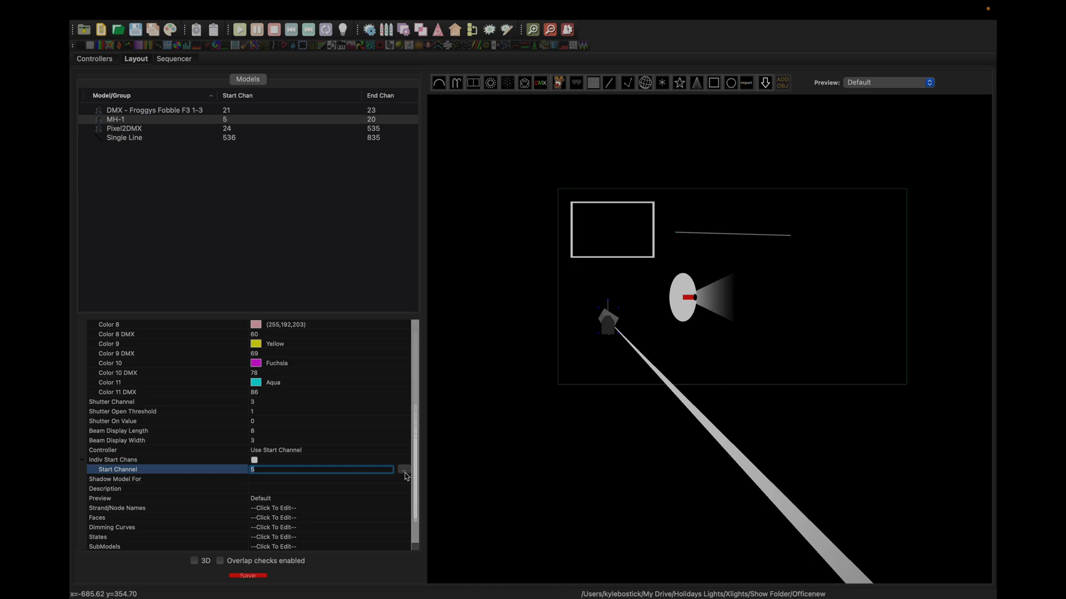
{"action": "left_click", "coordinate": [404, 470]}
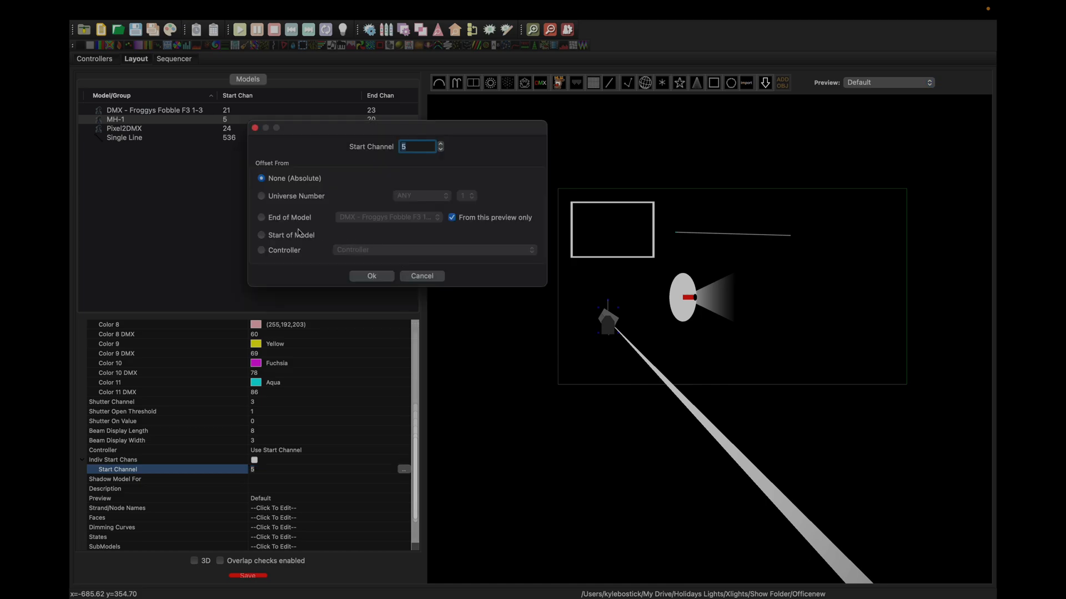
{"action": "mouse_move", "coordinate": [299, 235]}
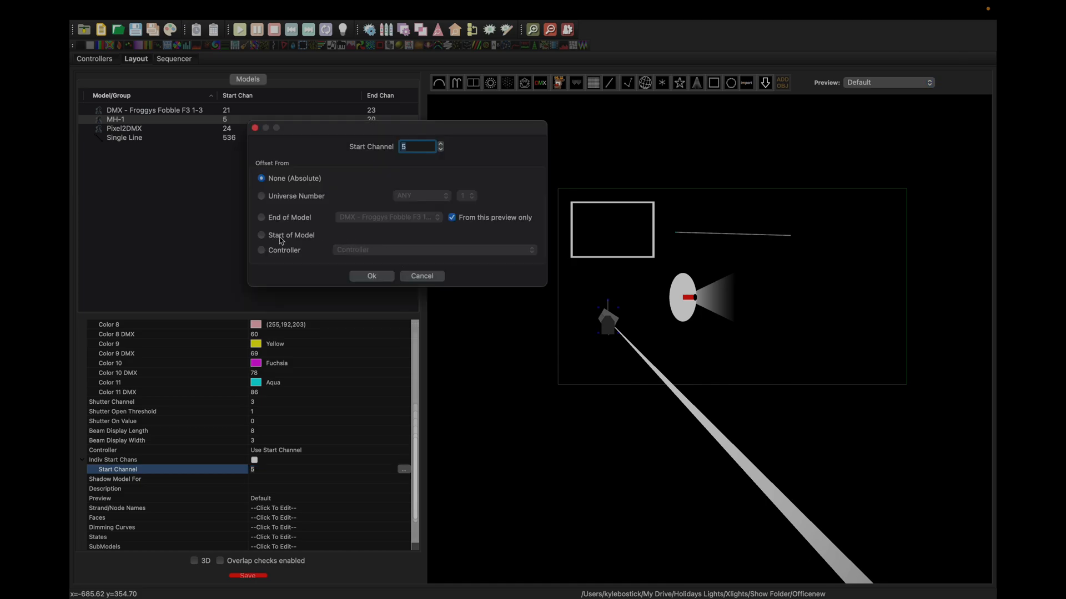
{"action": "left_click", "coordinate": [261, 236]}
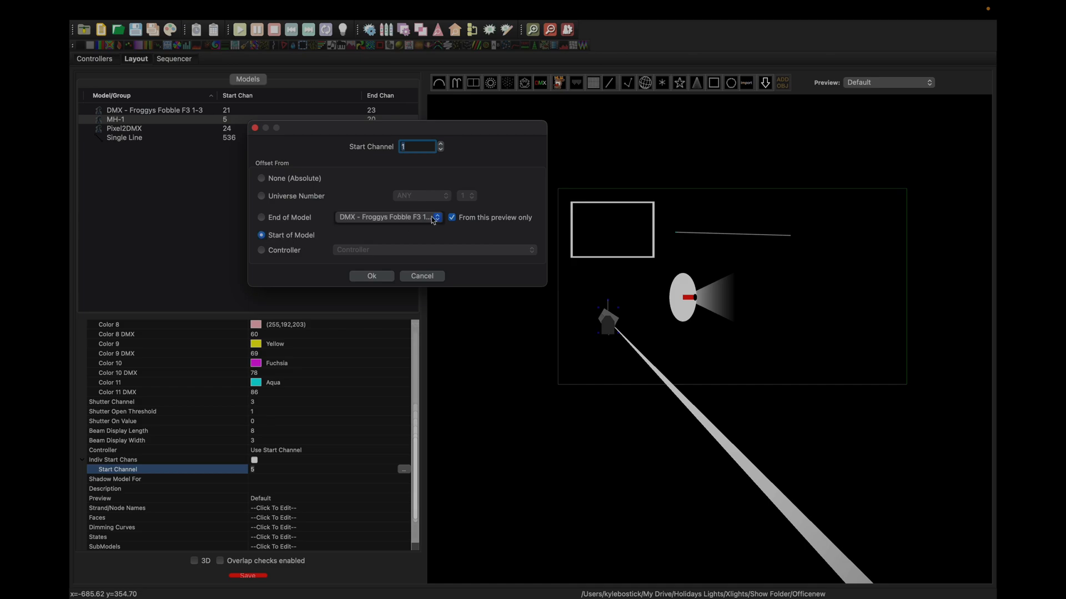
{"action": "left_click", "coordinate": [436, 216]}
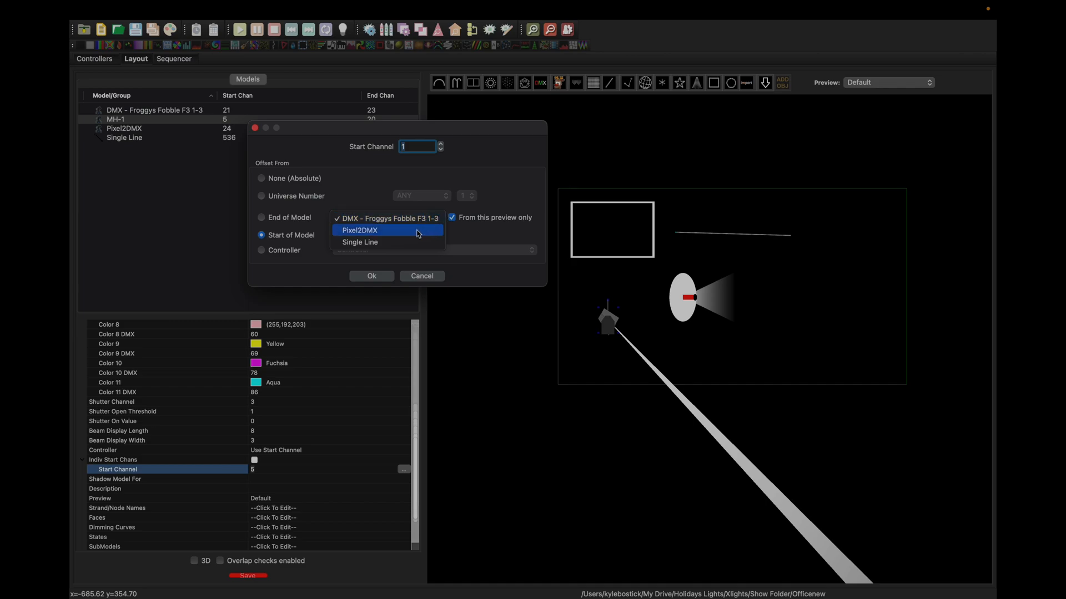
{"action": "left_click", "coordinate": [360, 231]}
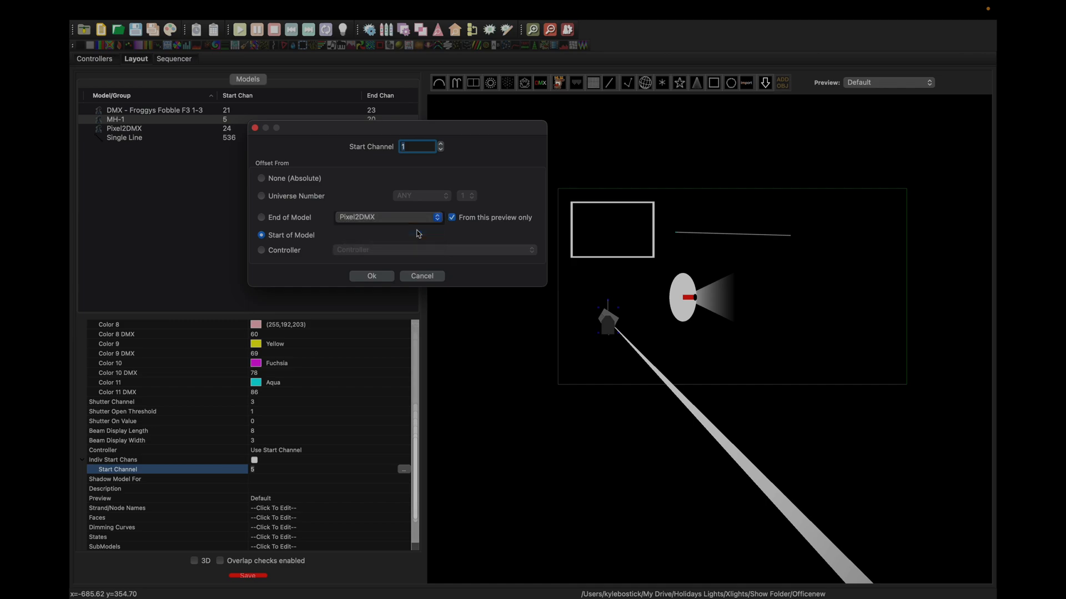
{"action": "mouse_move", "coordinate": [400, 156]}
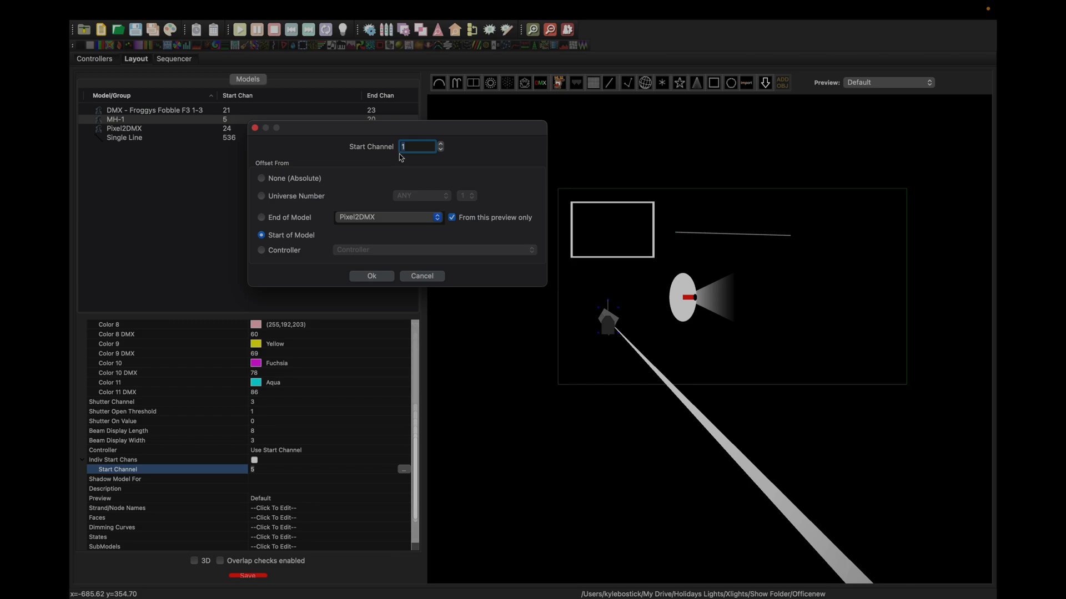
{"action": "mouse_move", "coordinate": [399, 155]}
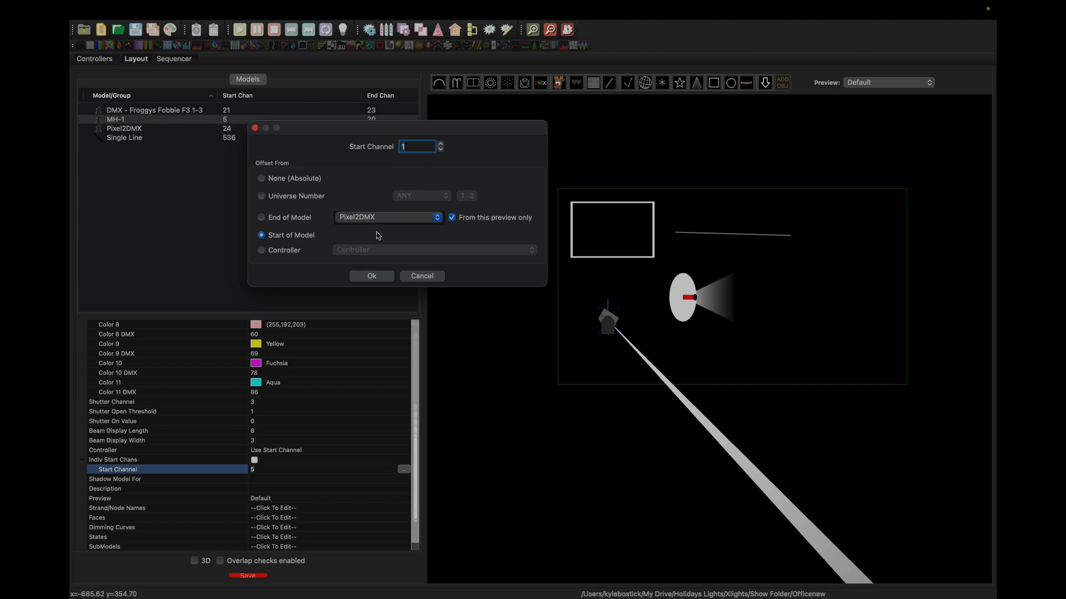
{"action": "left_click", "coordinate": [371, 276]}
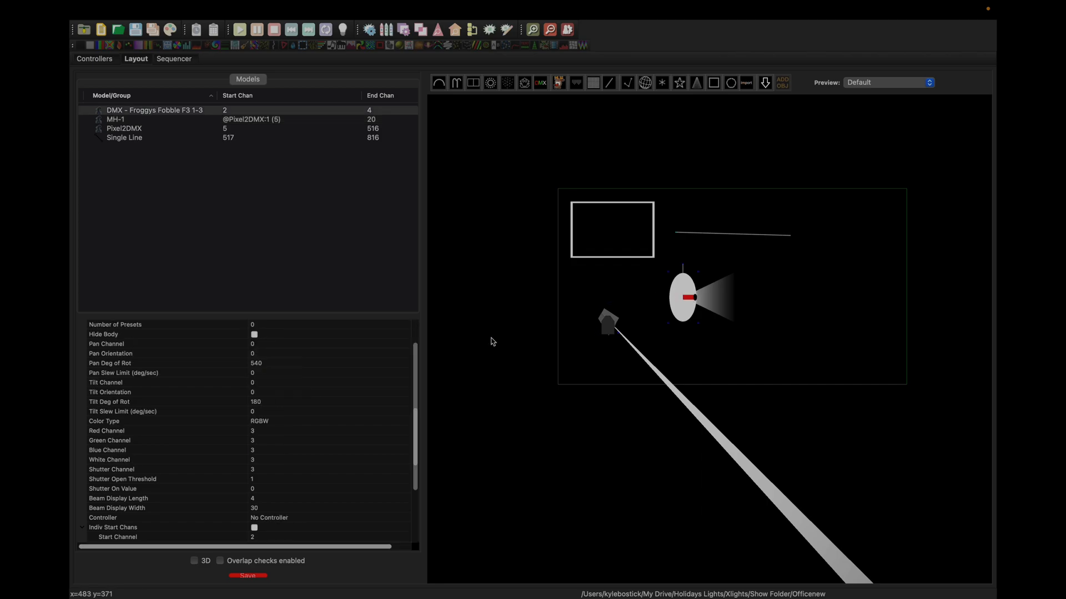
Set the Froggys Fobble fog machine's controller assignment to Use Start Channel
{"action": "scroll", "scroll_direction": "down", "scroll_amount": 3}
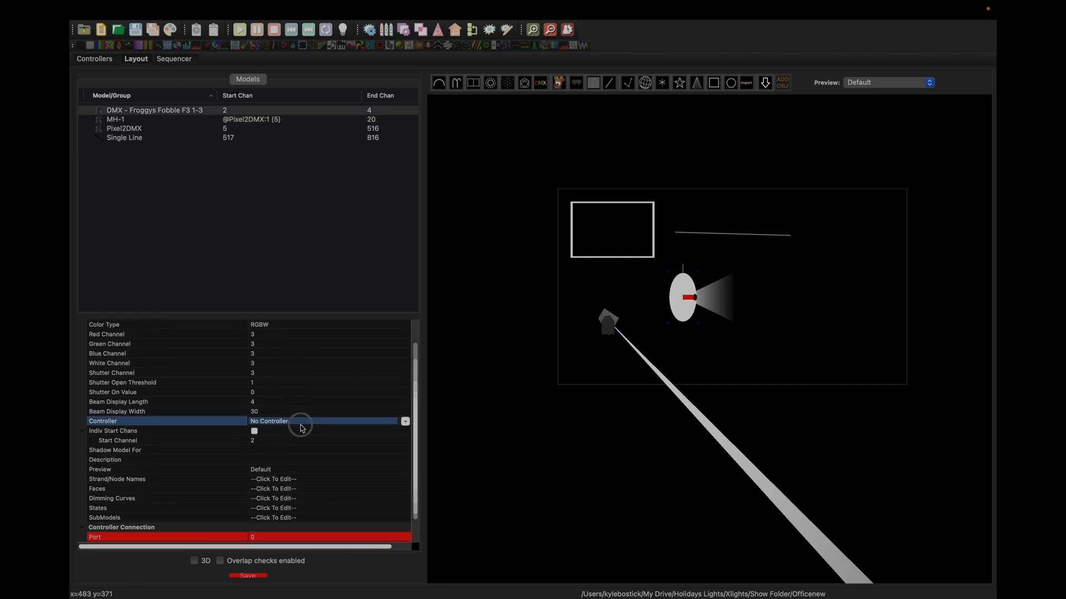
{"action": "left_click", "coordinate": [405, 422]}
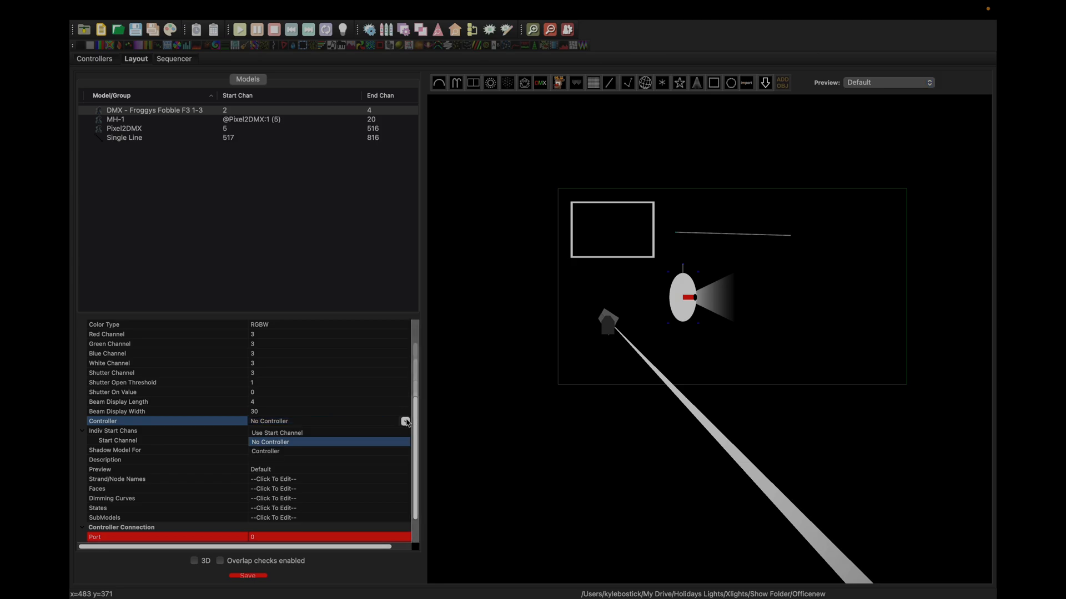
{"action": "left_click", "coordinate": [276, 432]}
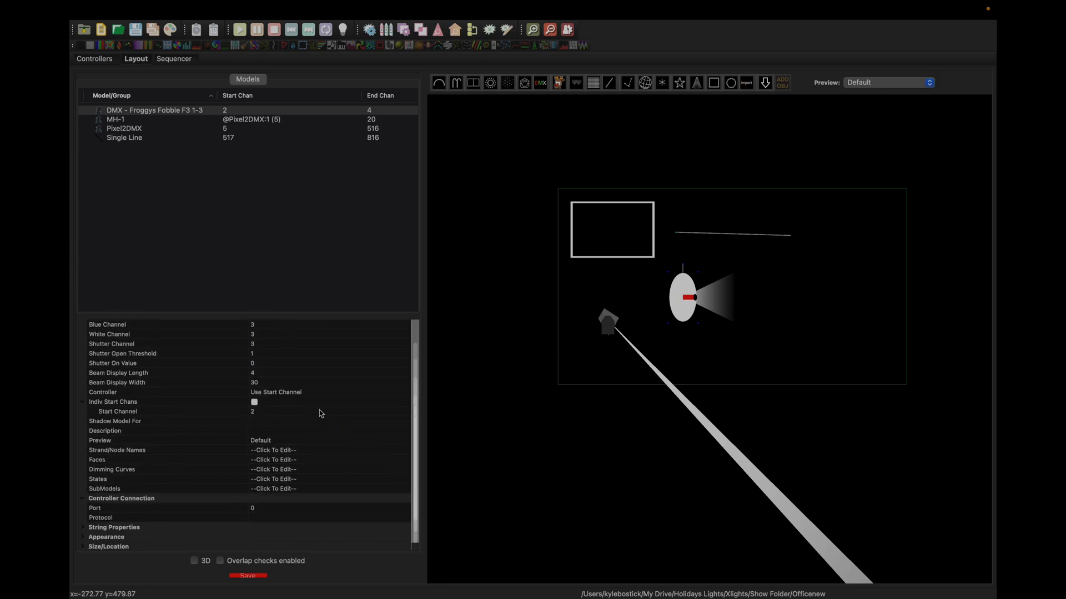
{"action": "mouse_move", "coordinate": [194, 414]}
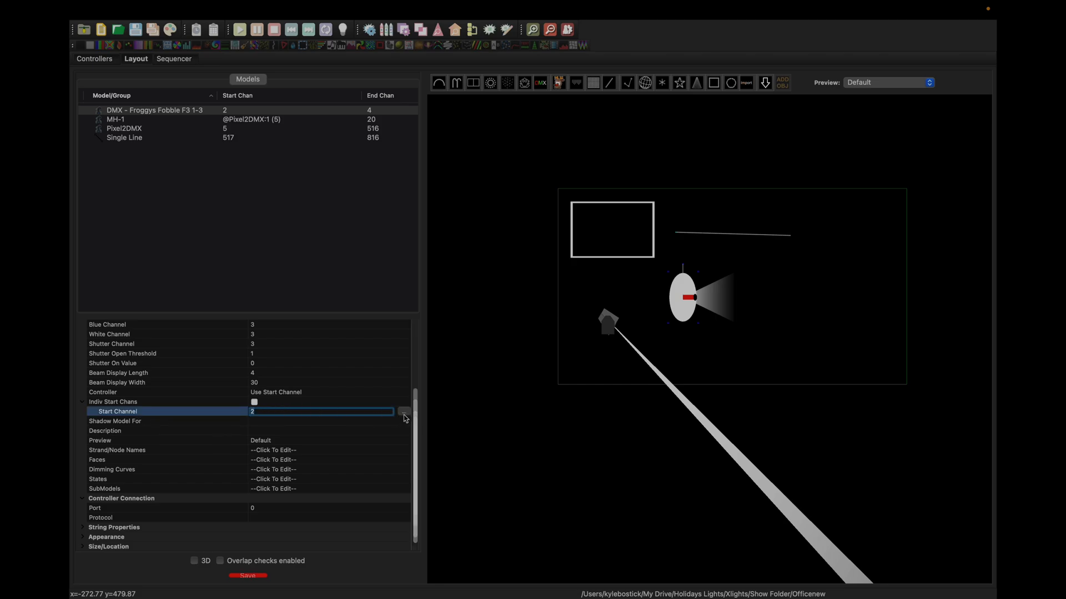
Make the fog machine's start channel the start of Pixel2DMX at channel 75
{"action": "left_click", "coordinate": [404, 412]}
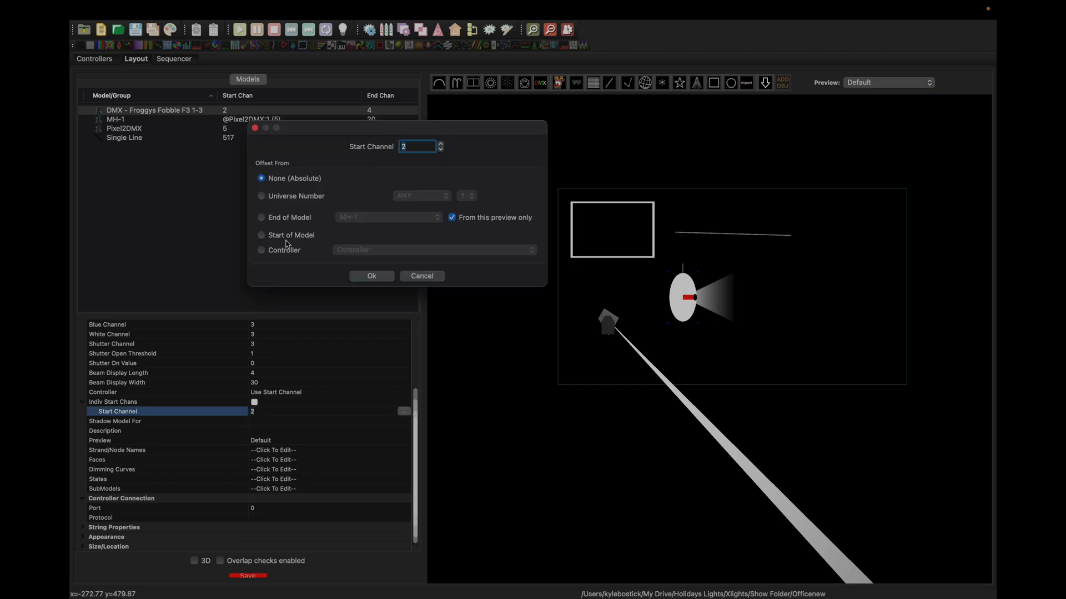
{"action": "left_click", "coordinate": [261, 234]}
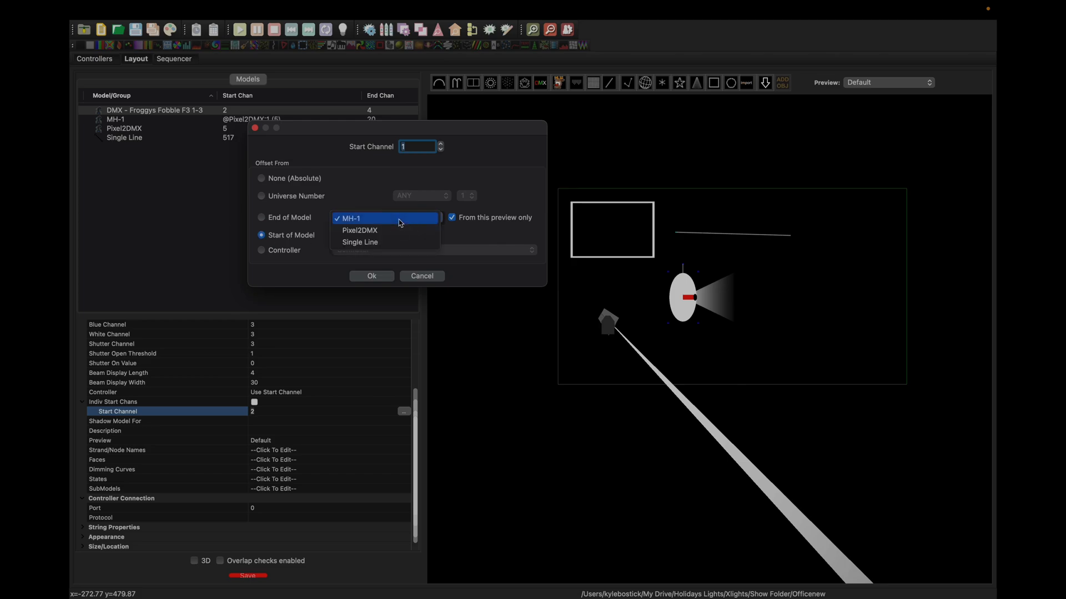
{"action": "left_click", "coordinate": [360, 230]}
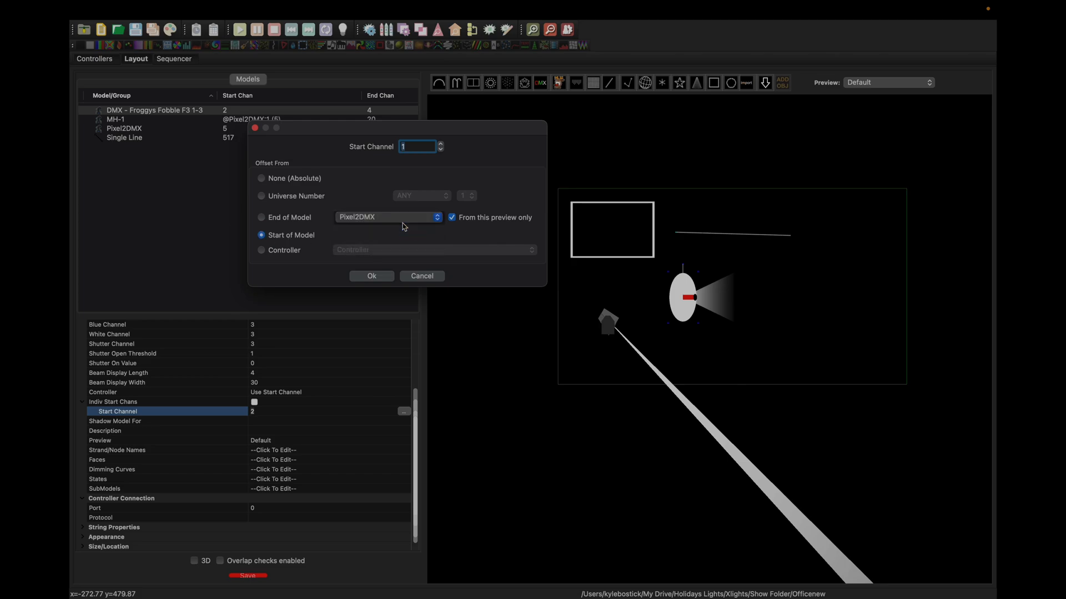
{"action": "left_click", "coordinate": [417, 146]}
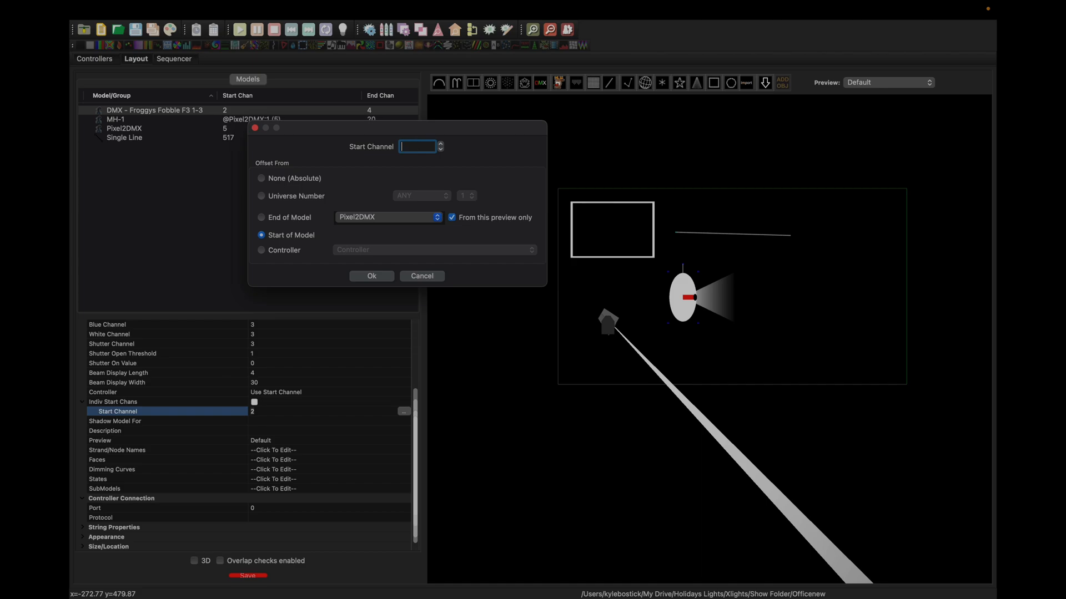
{"action": "type", "text": "75"}
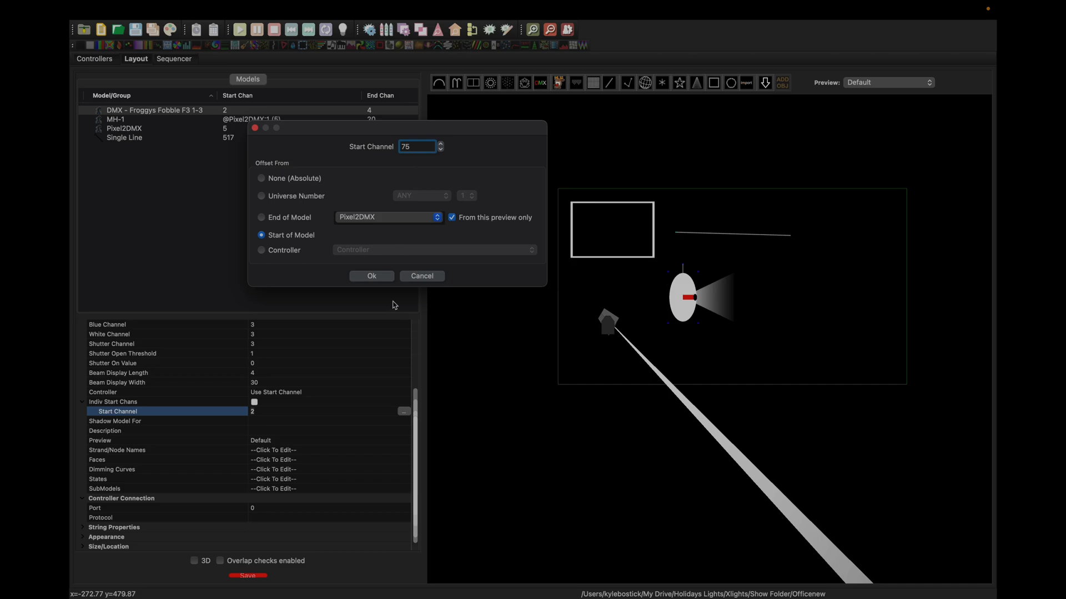
{"action": "left_click", "coordinate": [371, 277]}
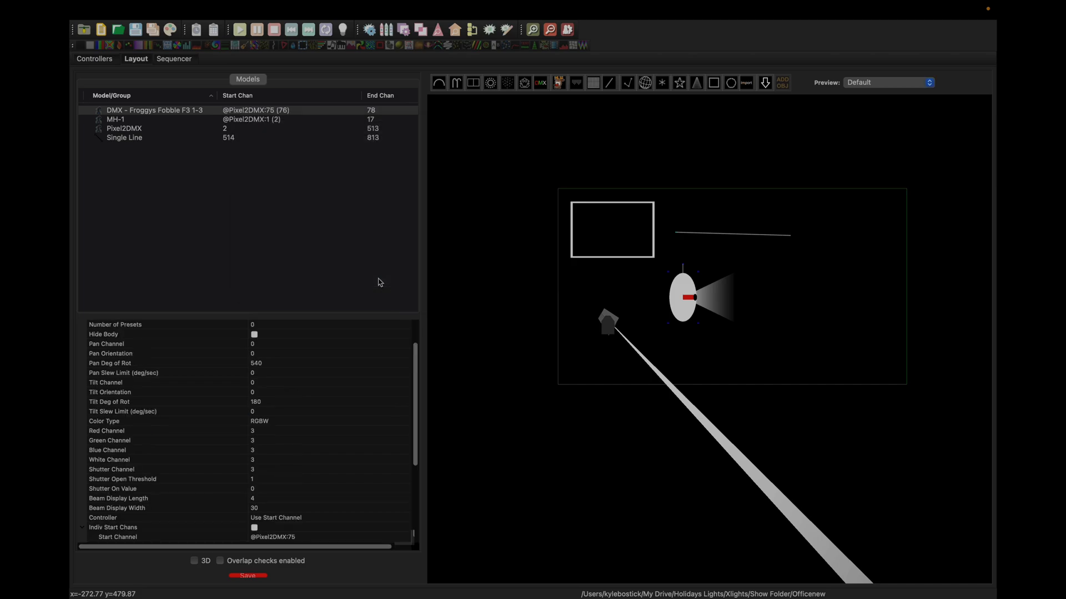
{"action": "mouse_move", "coordinate": [278, 127]}
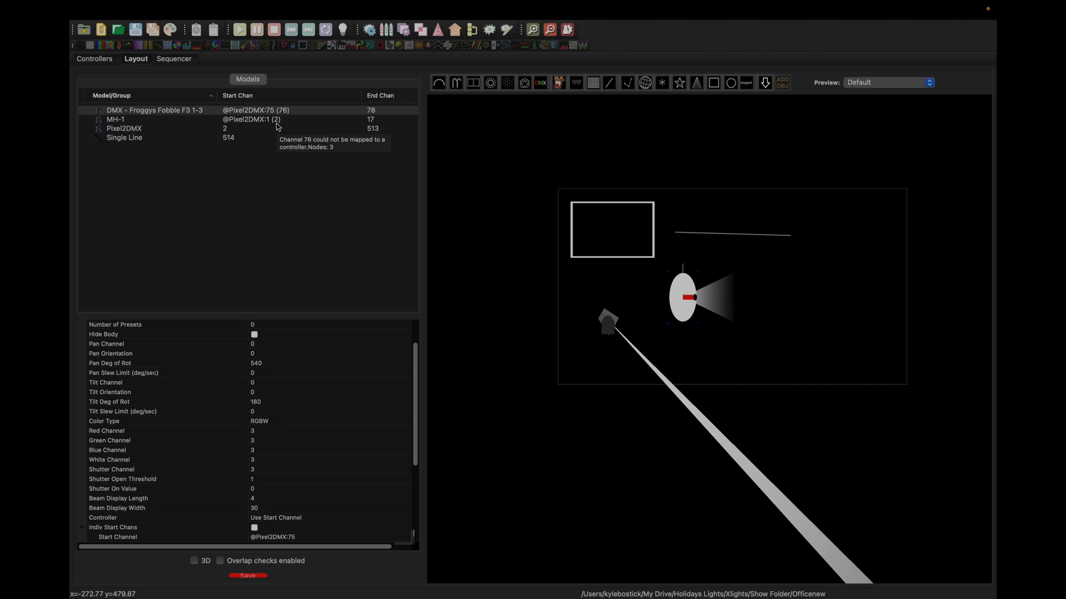
{"action": "mouse_move", "coordinate": [286, 119]}
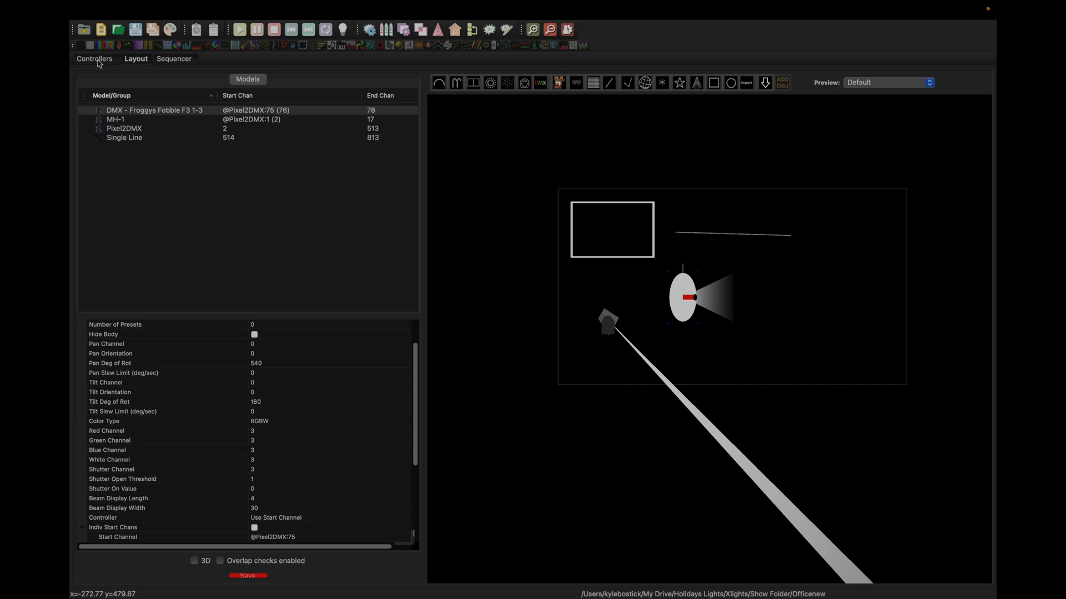
Select the DDP controller and bring up its Visualise port wiring view
{"action": "left_click", "coordinate": [96, 59]}
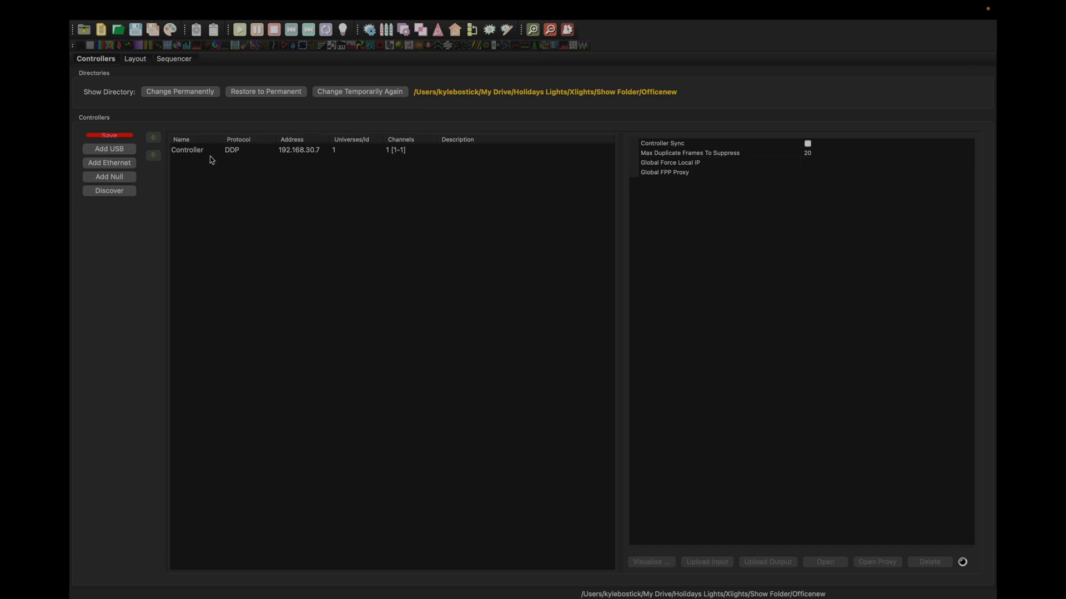
{"action": "left_click", "coordinate": [187, 150]}
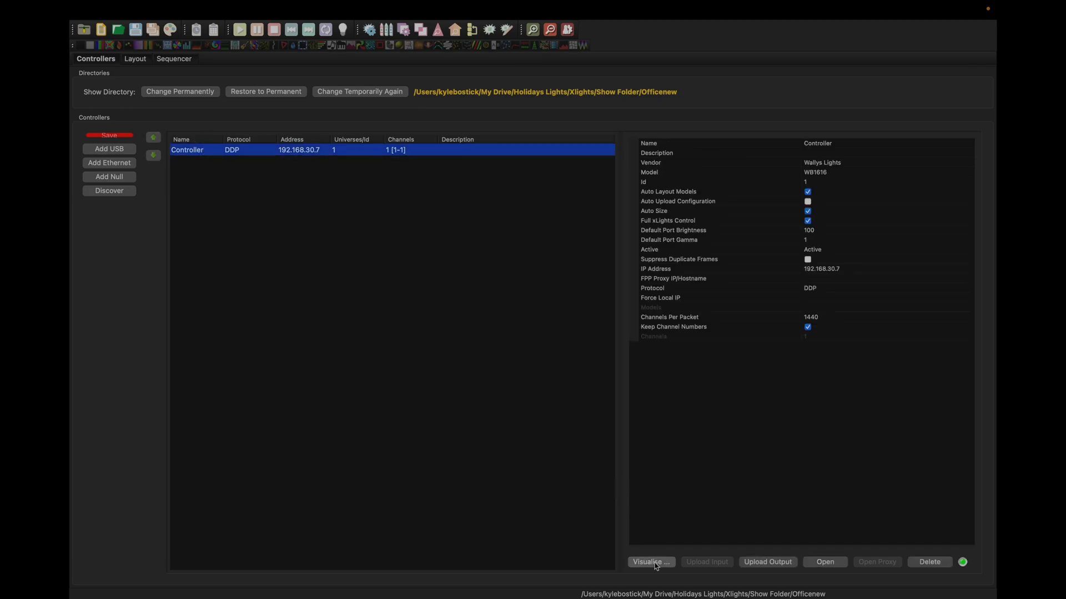
{"action": "left_click", "coordinate": [650, 561]}
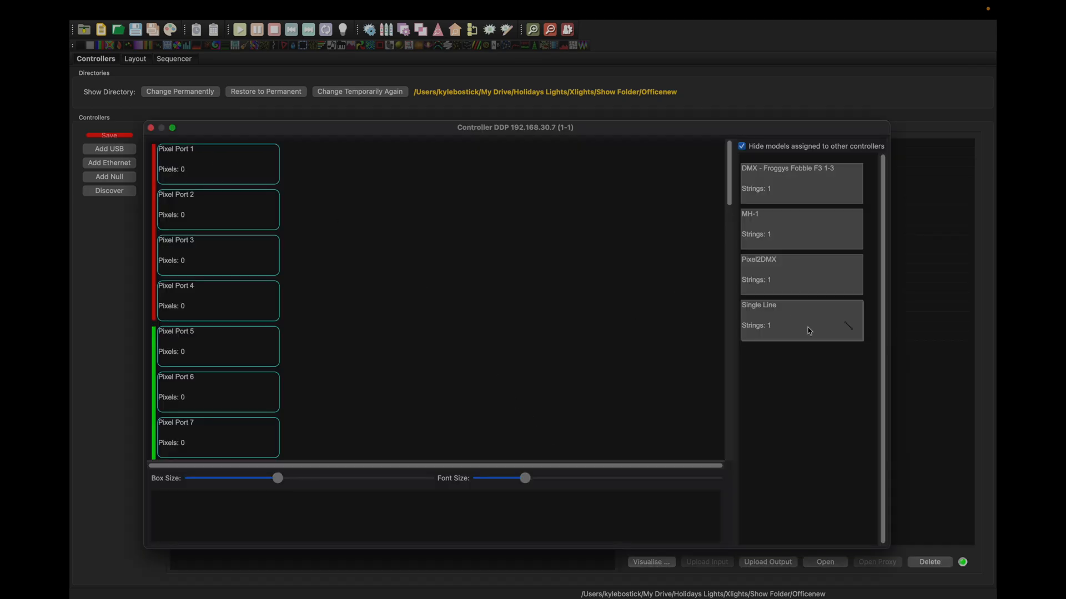
{"action": "mouse_move", "coordinate": [807, 331]}
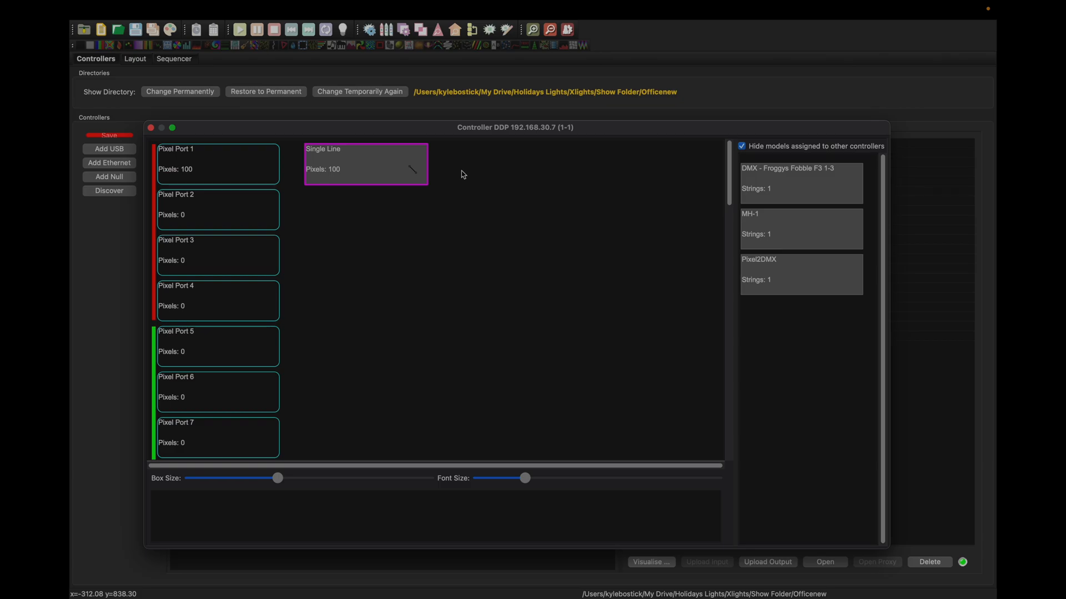
{"action": "mouse_move", "coordinate": [371, 175]}
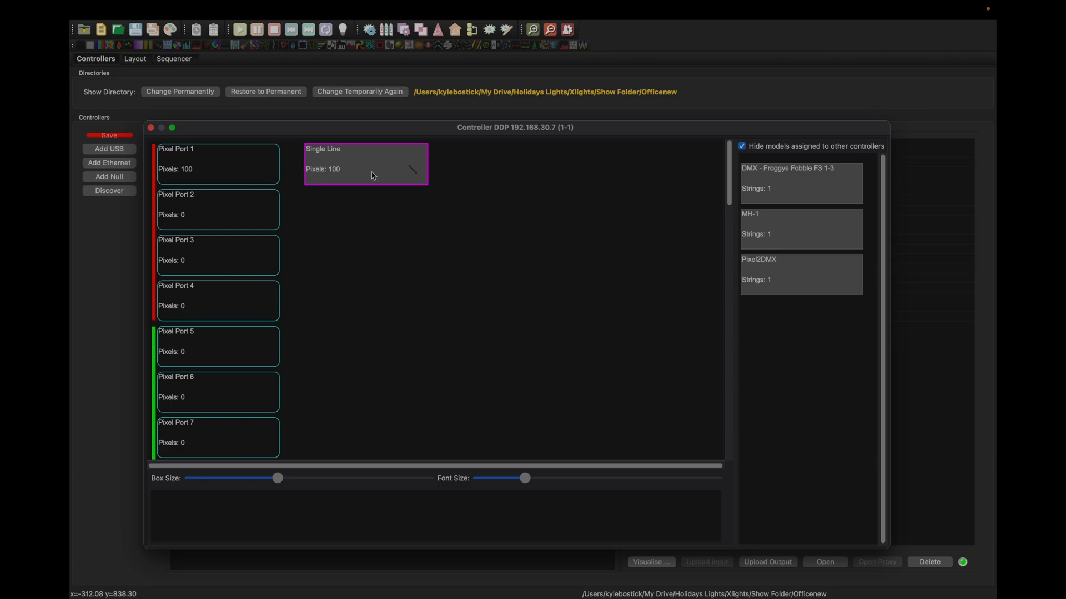
Chain Pixel2DMX after Single Line on pixel port 1, then close the visualiser
{"action": "left_click", "coordinate": [217, 163]}
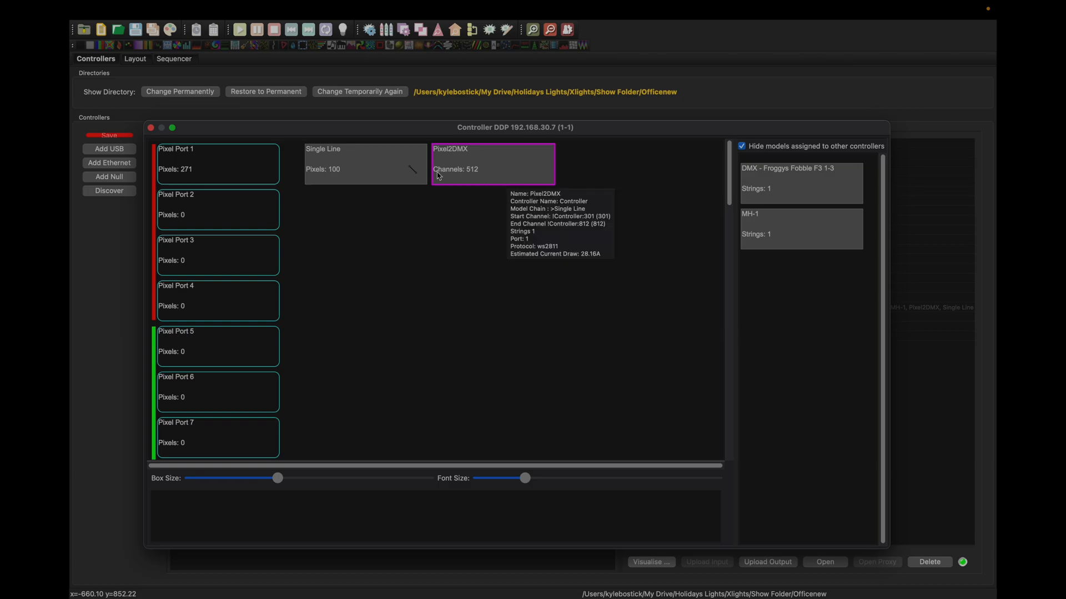
{"action": "mouse_move", "coordinate": [447, 194]}
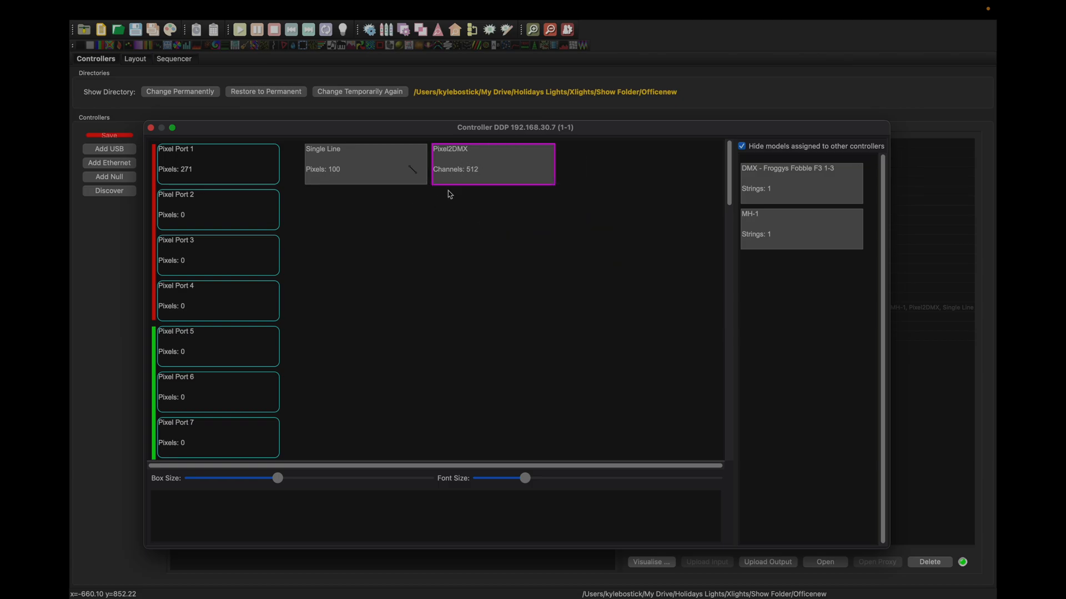
{"action": "mouse_move", "coordinate": [465, 170]}
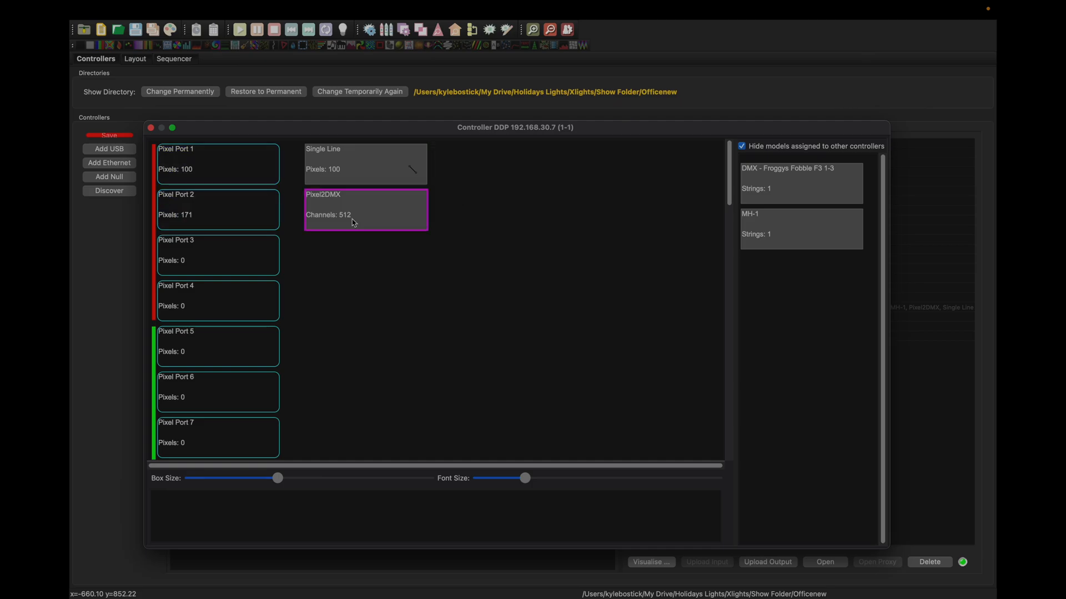
{"action": "left_click", "coordinate": [216, 163]}
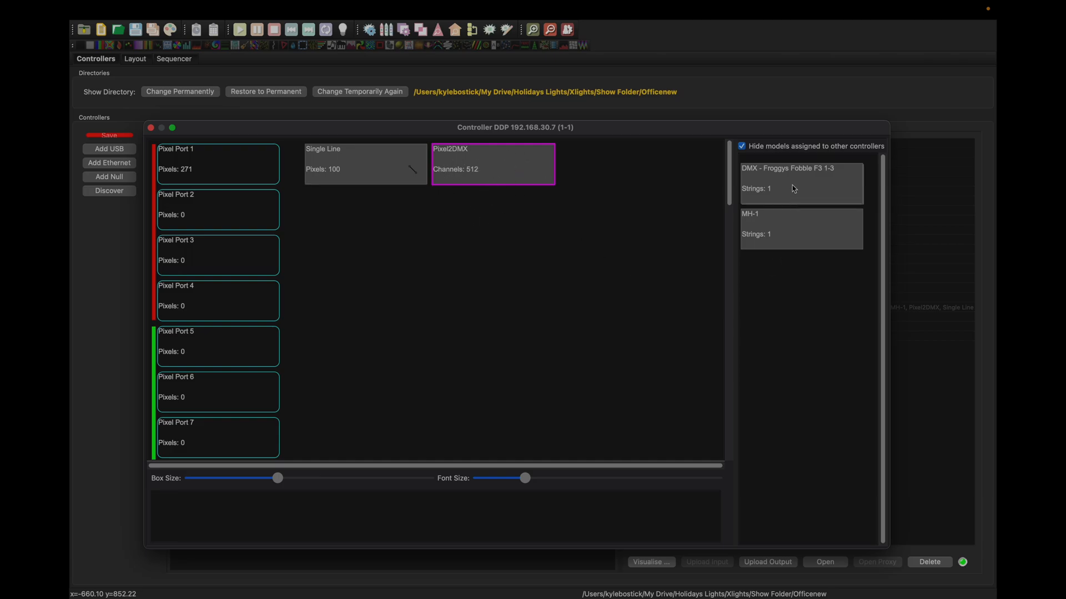
{"action": "mouse_move", "coordinate": [795, 163]}
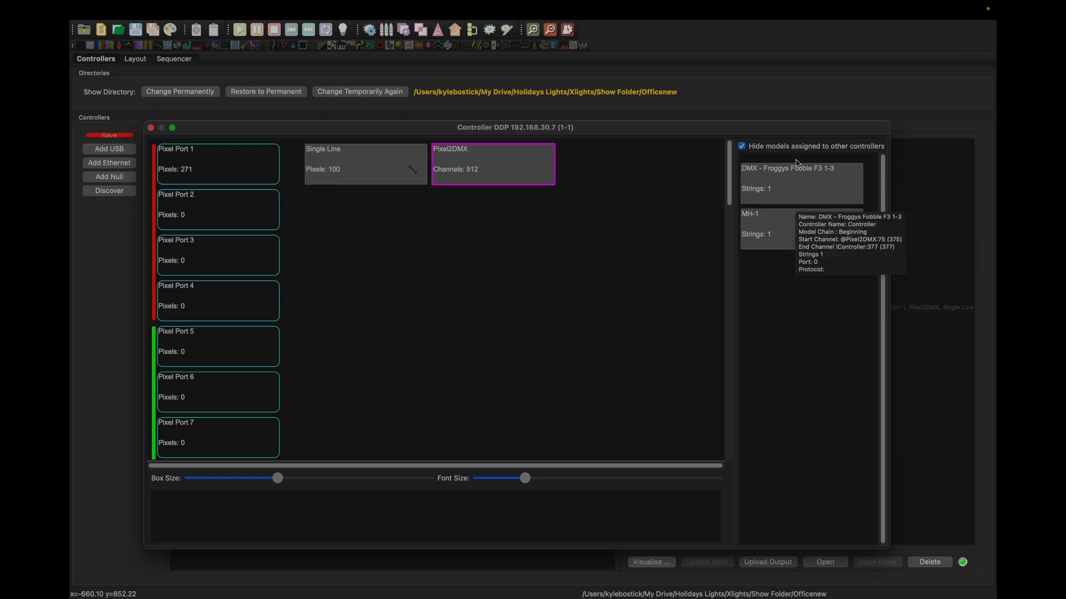
{"action": "mouse_move", "coordinate": [779, 222]}
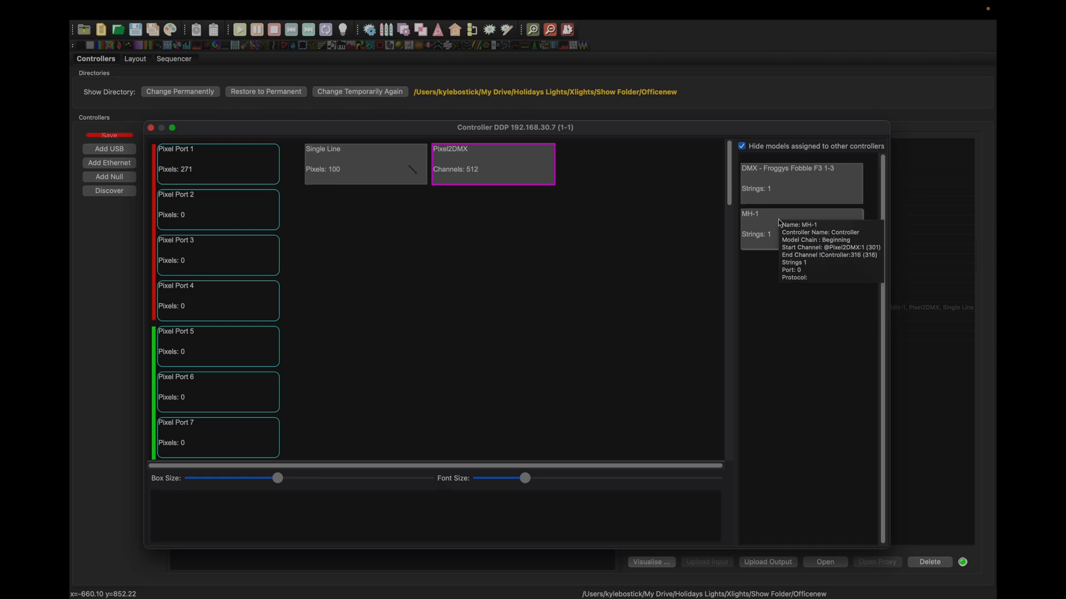
{"action": "mouse_move", "coordinate": [768, 233]}
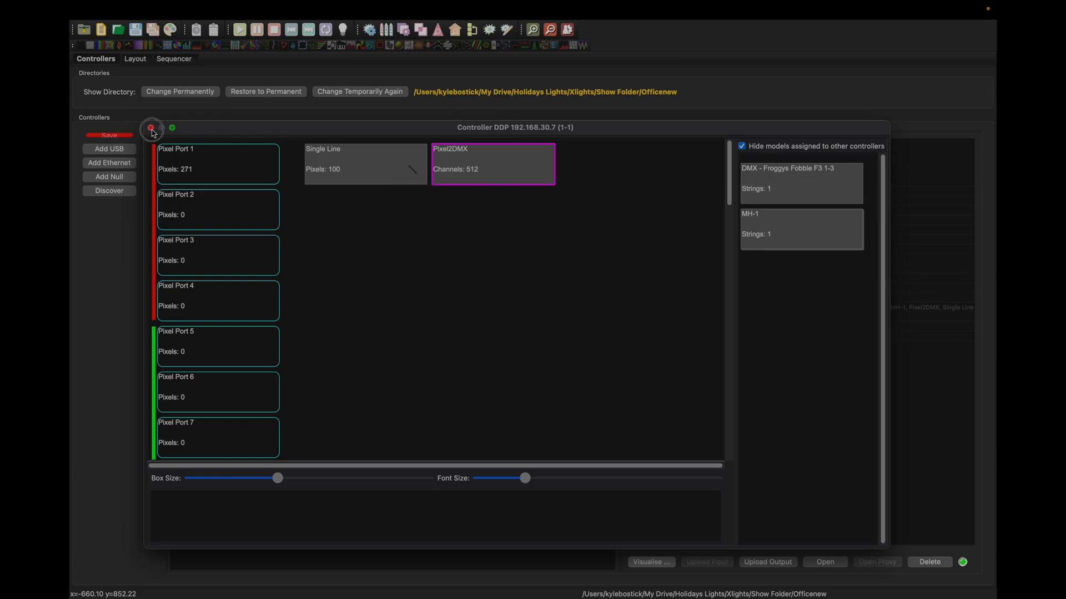
{"action": "left_click", "coordinate": [151, 129]}
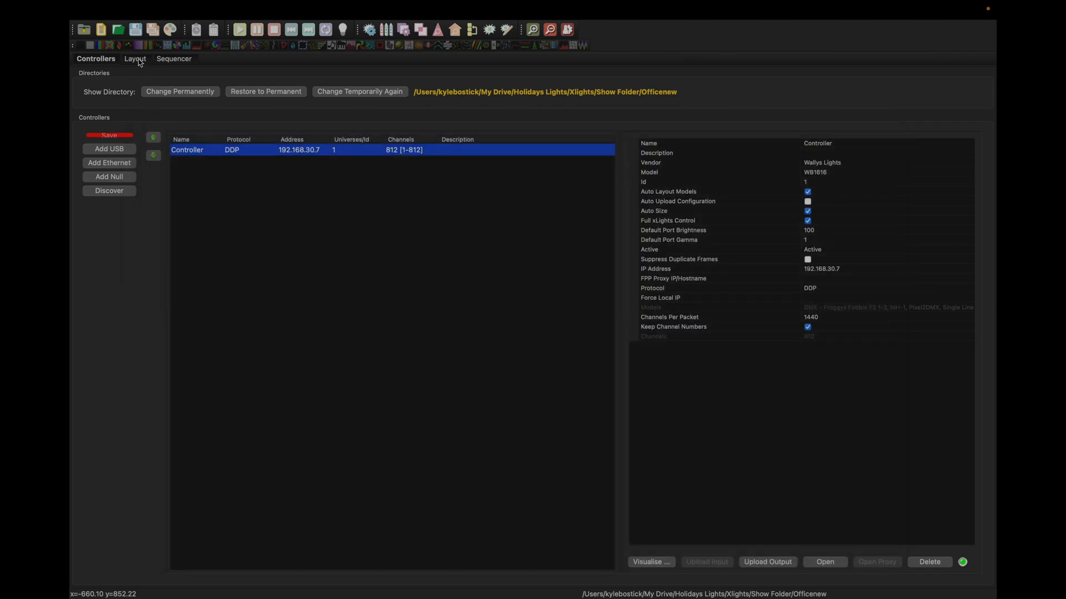
{"action": "left_click", "coordinate": [136, 59]}
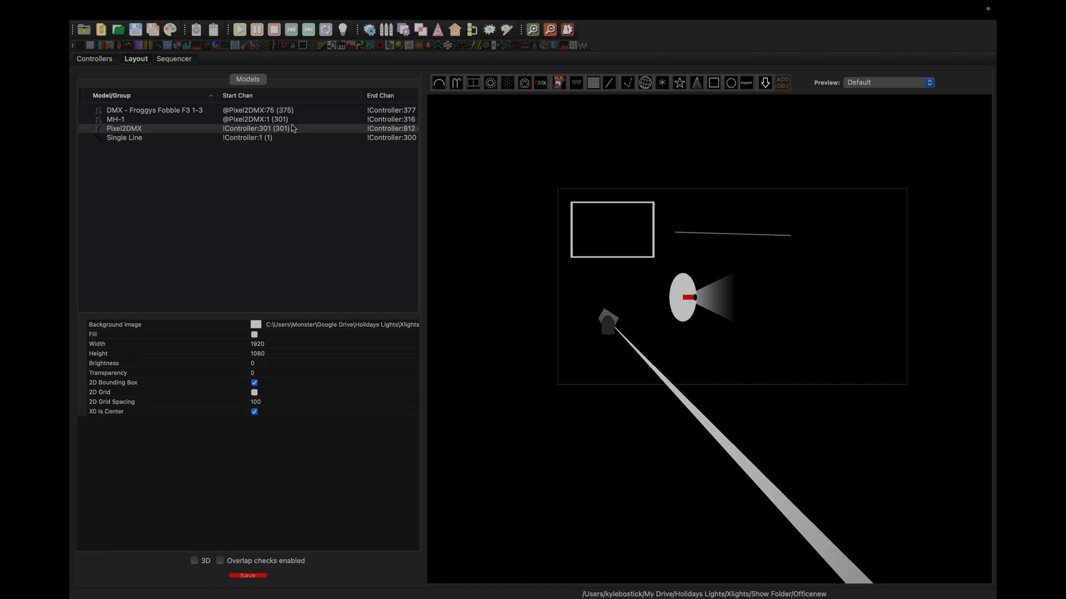
{"action": "mouse_move", "coordinate": [282, 128]}
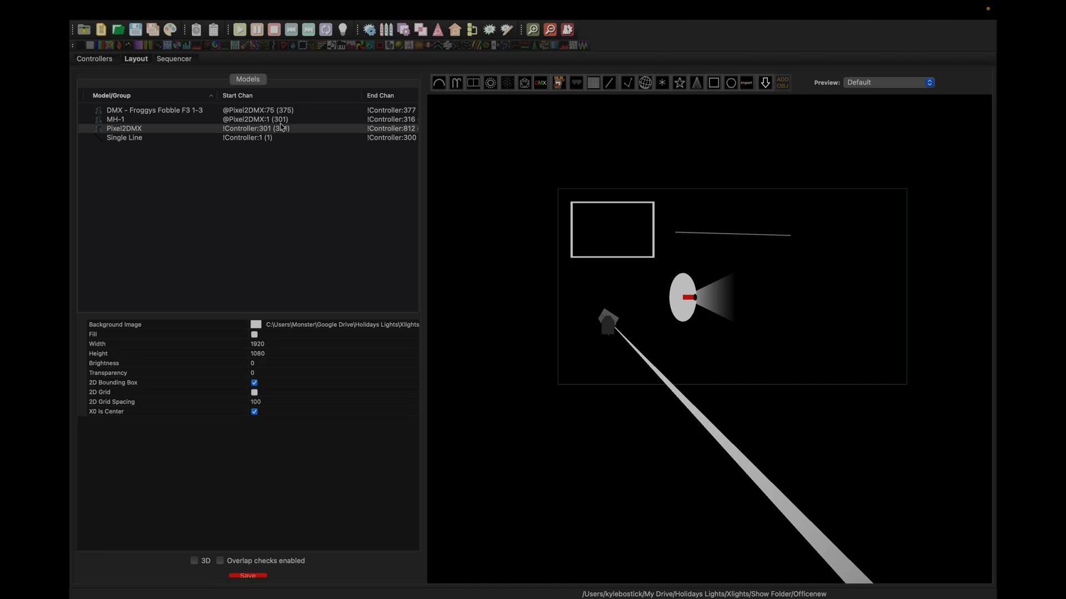
{"action": "mouse_move", "coordinate": [284, 125]}
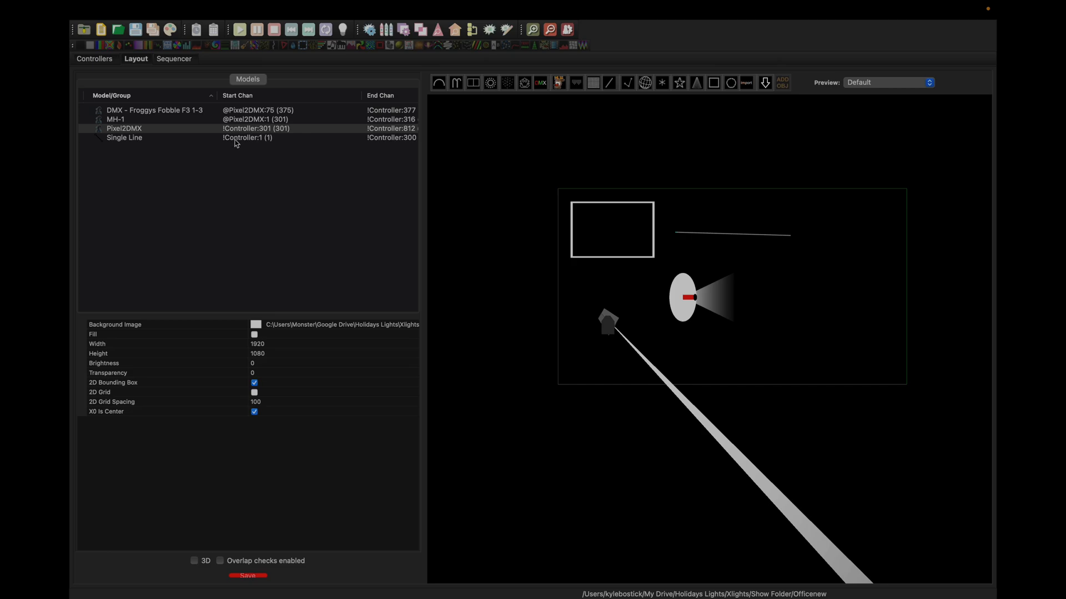
{"action": "mouse_move", "coordinate": [243, 144]}
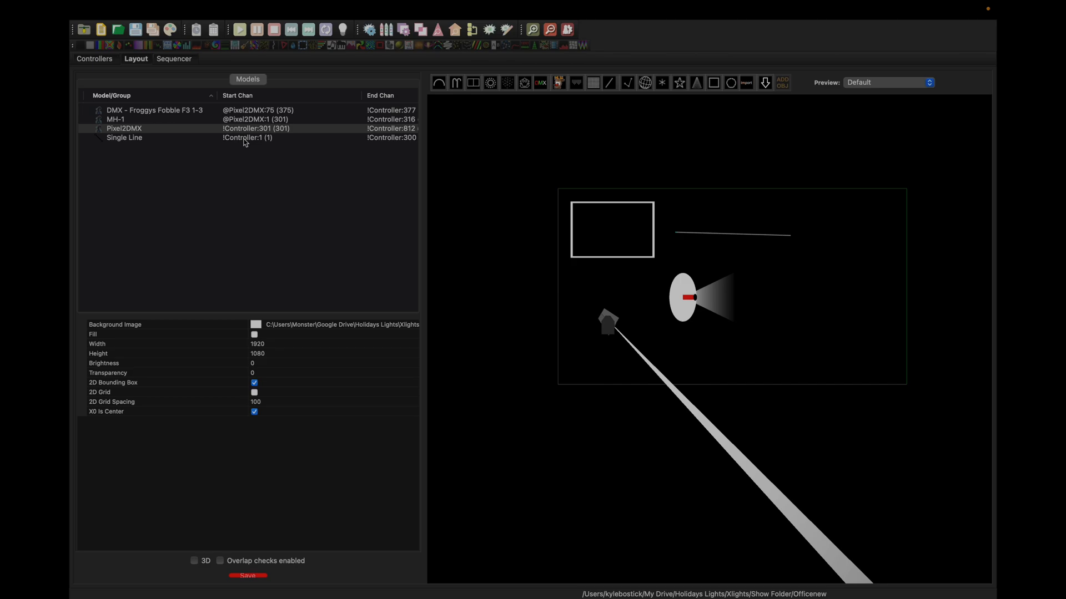
{"action": "mouse_move", "coordinate": [285, 126]}
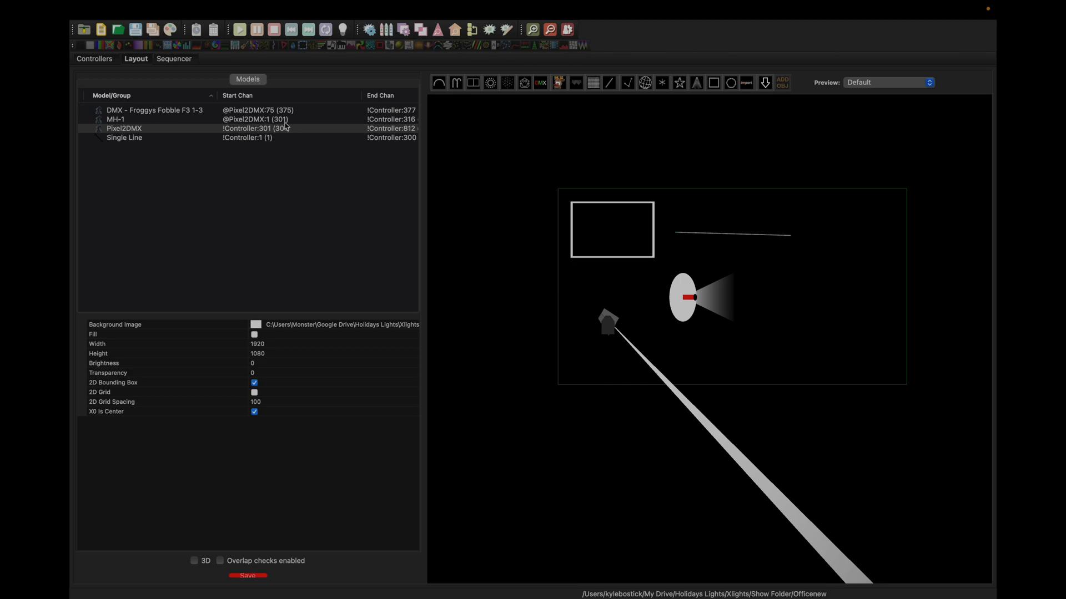
{"action": "mouse_move", "coordinate": [287, 125]}
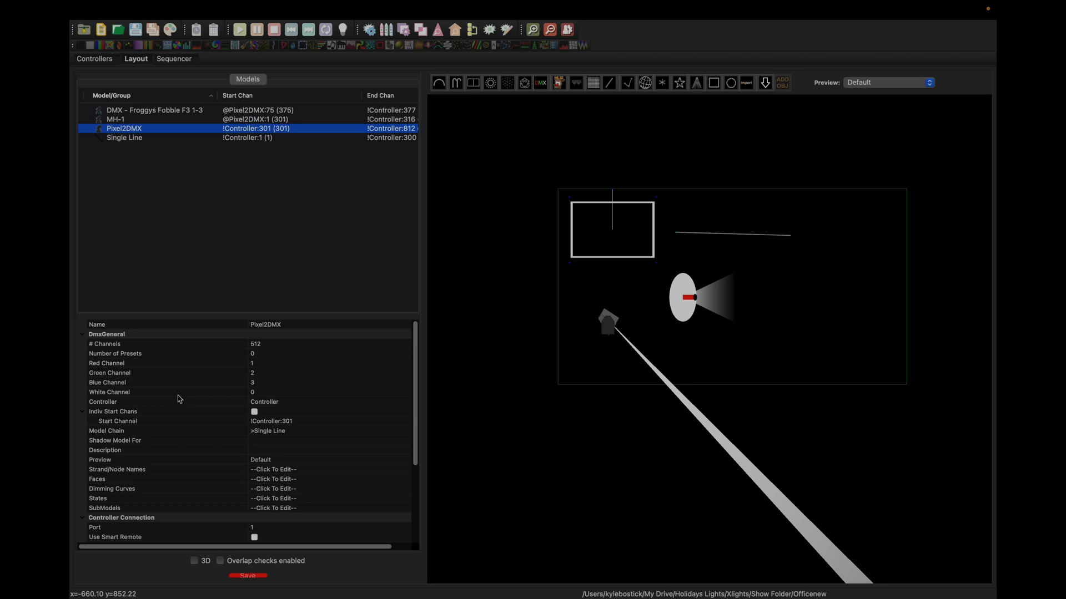
Scroll Pixel2DMX's properties to its Controller Connection showing port 1 and ws2811
{"action": "scroll", "scroll_direction": "down", "scroll_amount": 3}
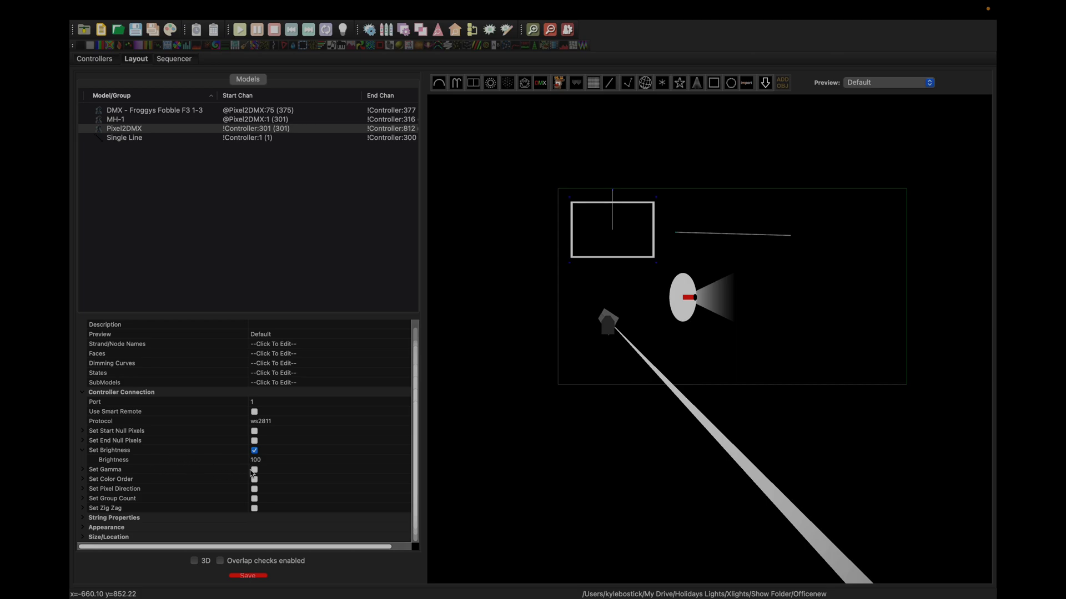
{"action": "mouse_move", "coordinate": [267, 466]}
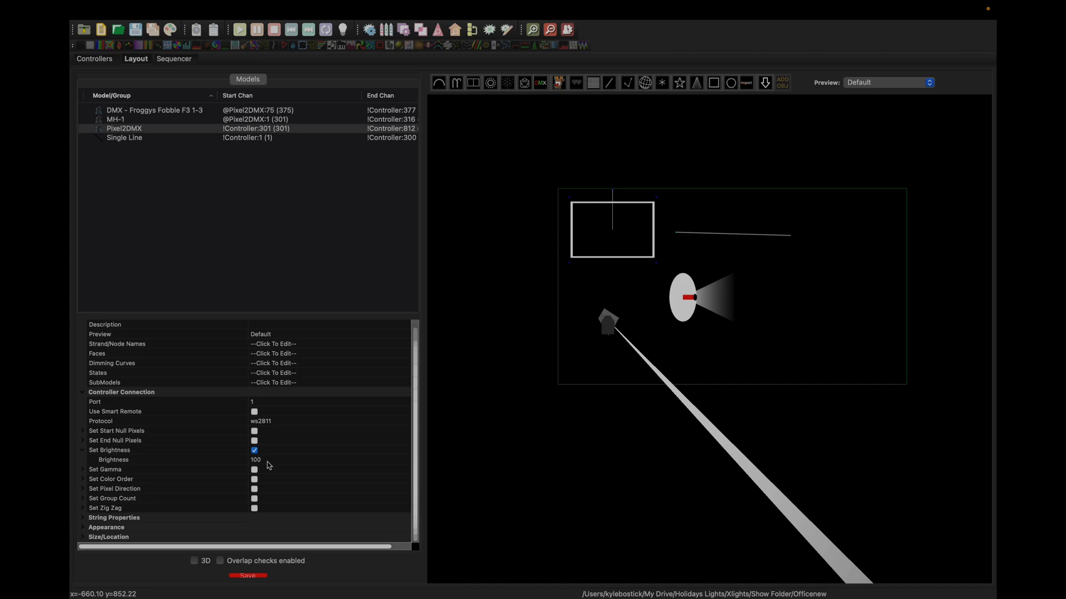
{"action": "mouse_move", "coordinate": [502, 440]}
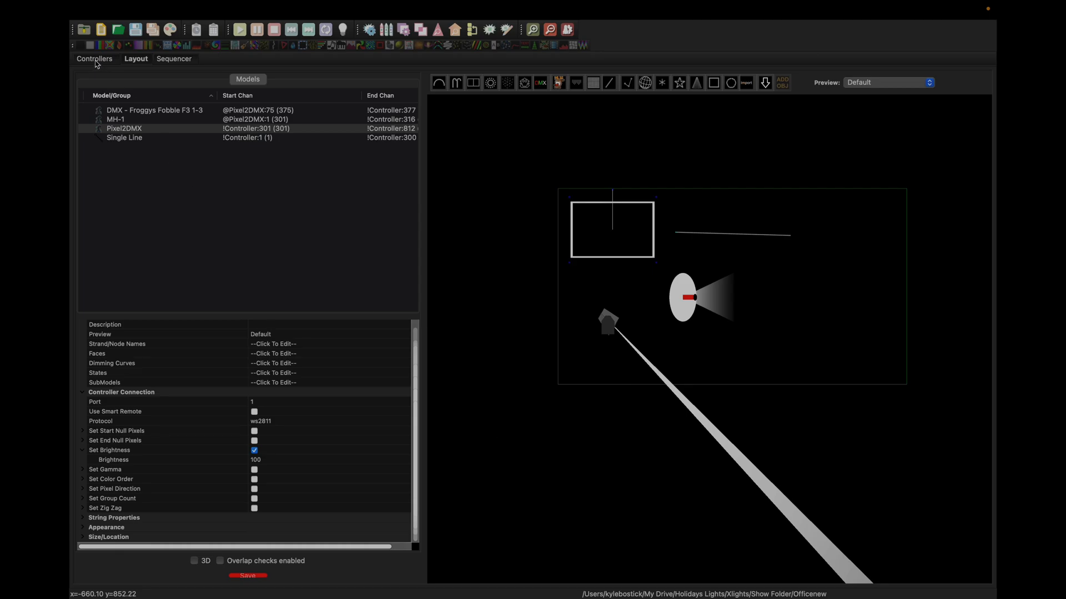
{"action": "left_click", "coordinate": [96, 59]}
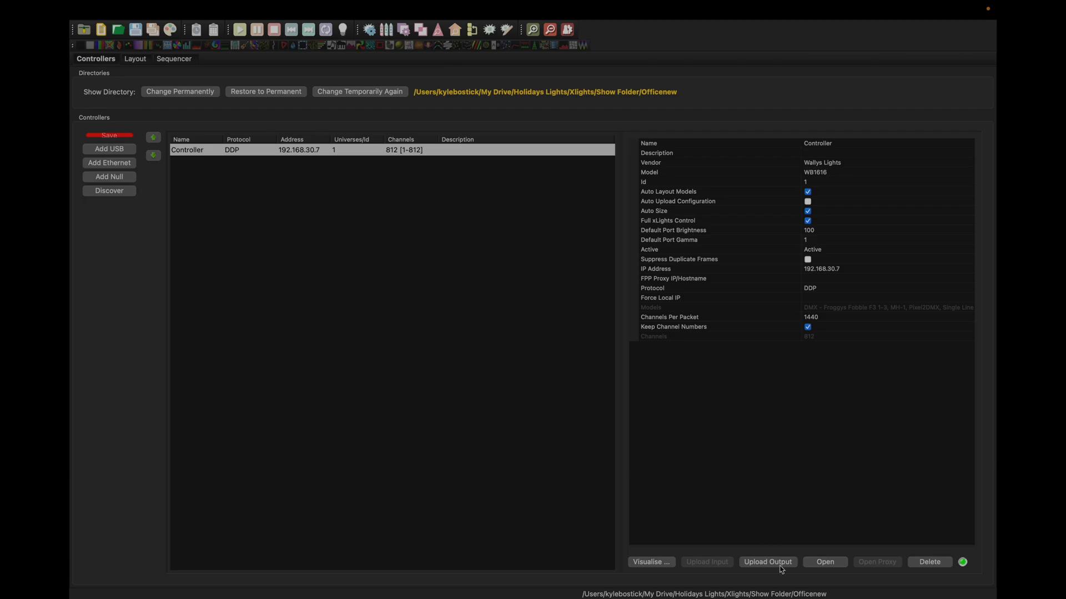
{"action": "mouse_move", "coordinate": [140, 67]}
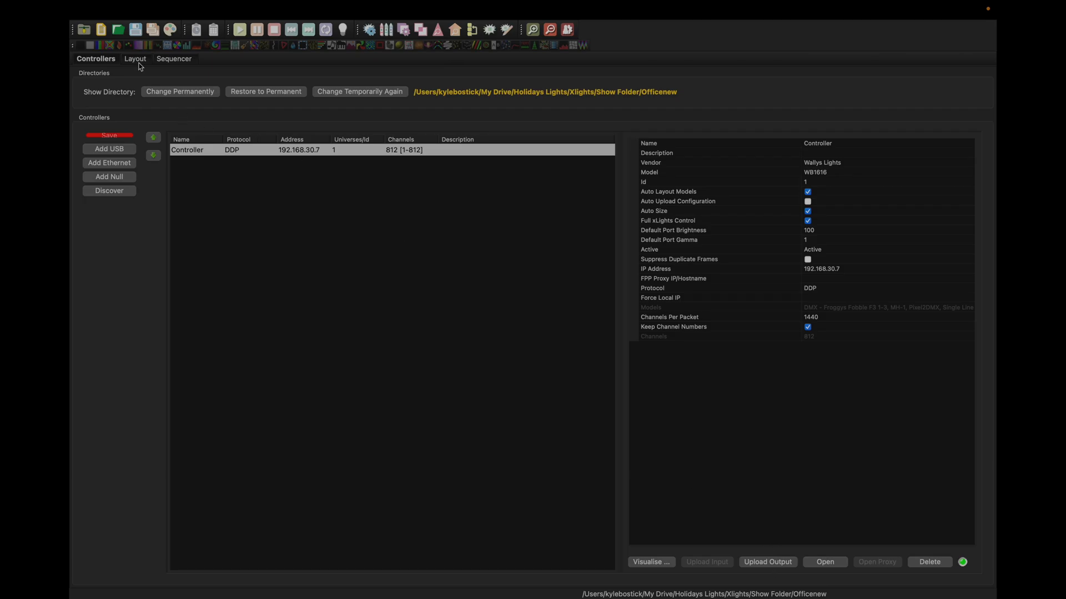
{"action": "left_click", "coordinate": [135, 58]}
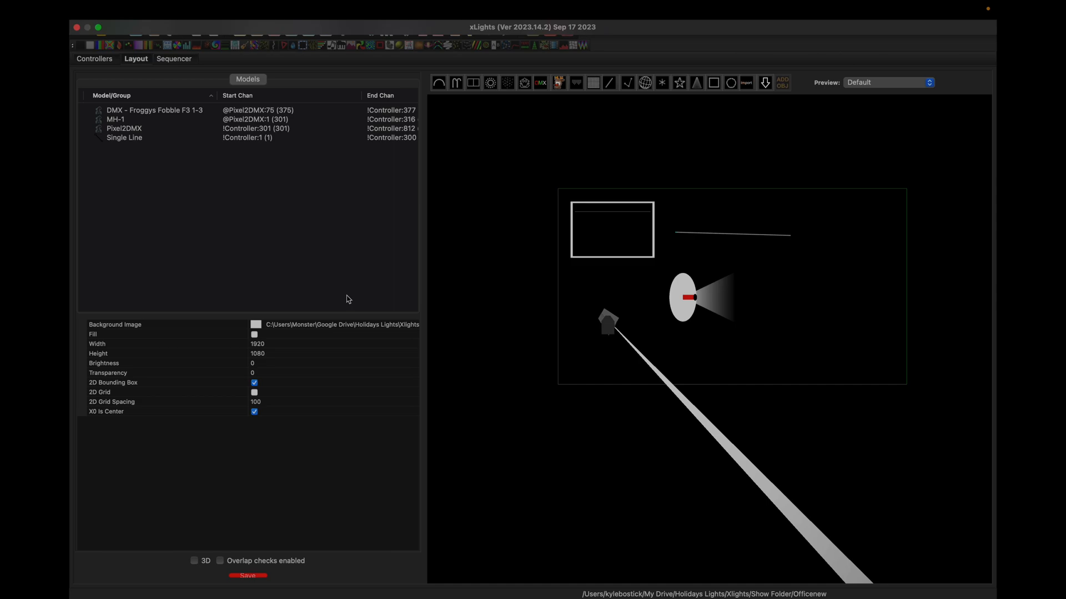
Create a new Animation sequence with All Models via Quick Start
{"action": "left_click", "coordinate": [138, 10]}
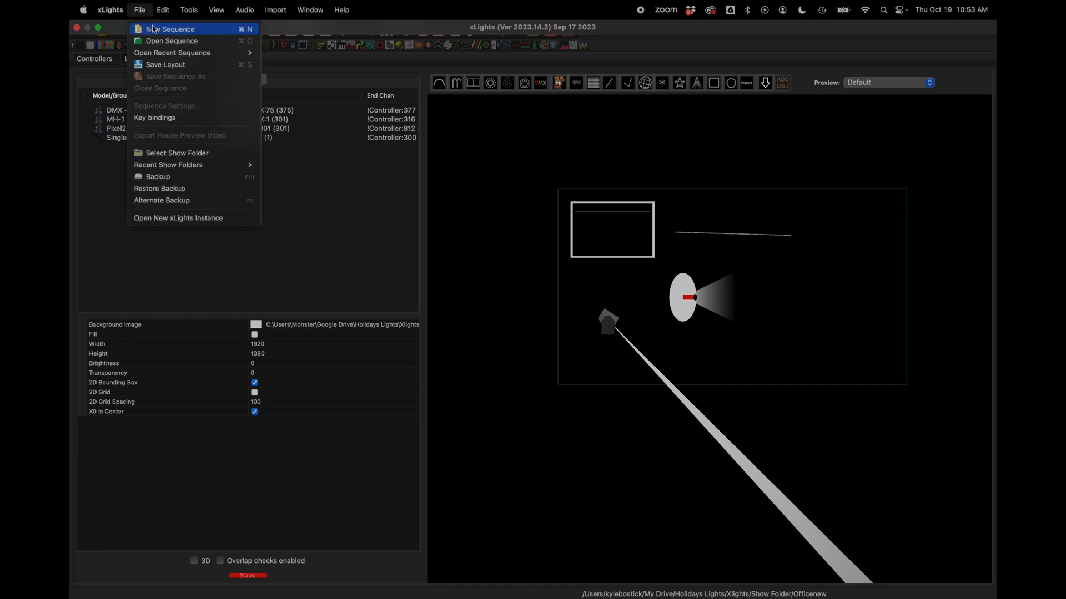
{"action": "left_click", "coordinate": [172, 29]}
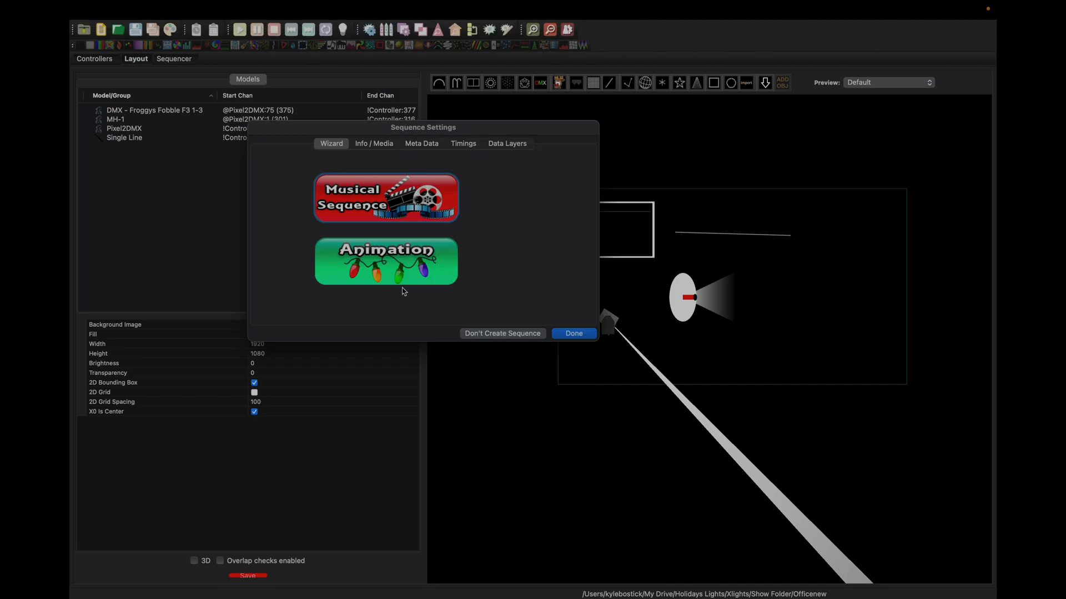
{"action": "left_click", "coordinate": [385, 262]}
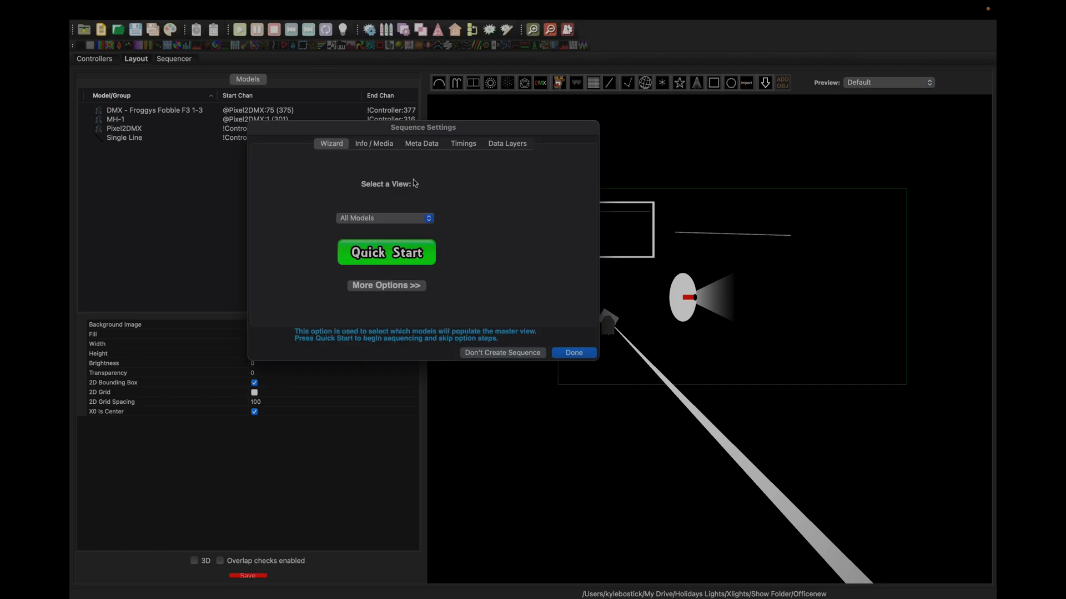
{"action": "left_click", "coordinate": [573, 353]}
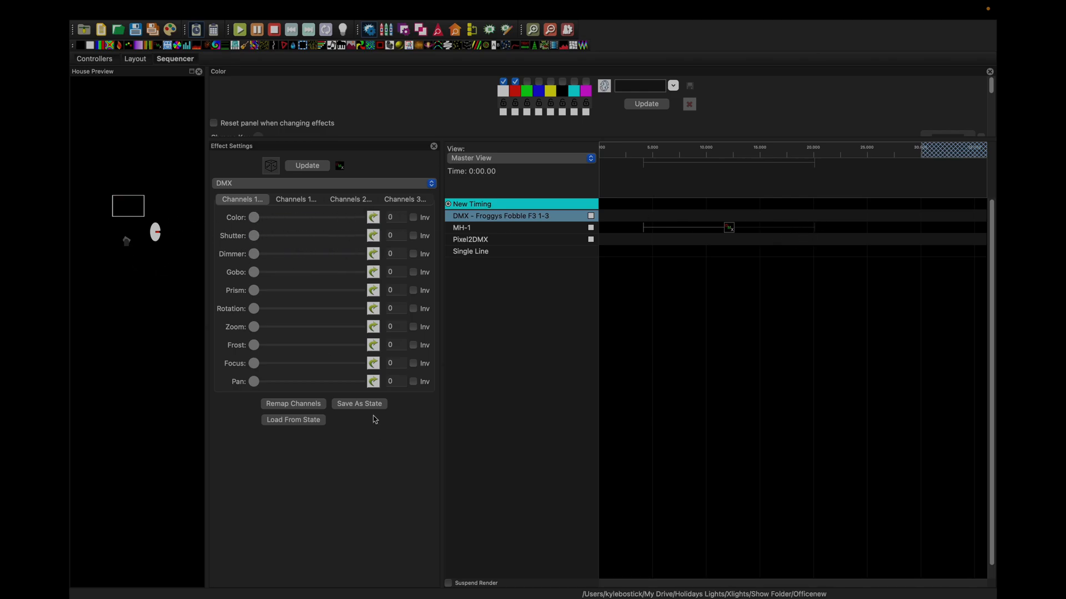
Give MH-1's DMX channel a Ramp value curve and drag a DMX effect onto the fog machine row
{"action": "left_click", "coordinate": [373, 216]}
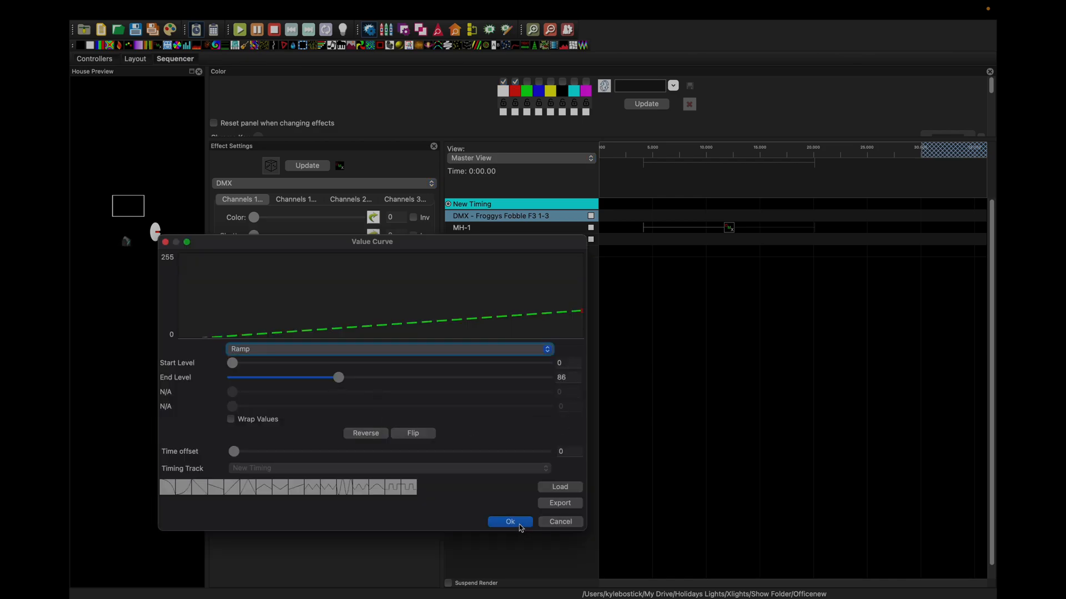
{"action": "left_click", "coordinate": [509, 522]}
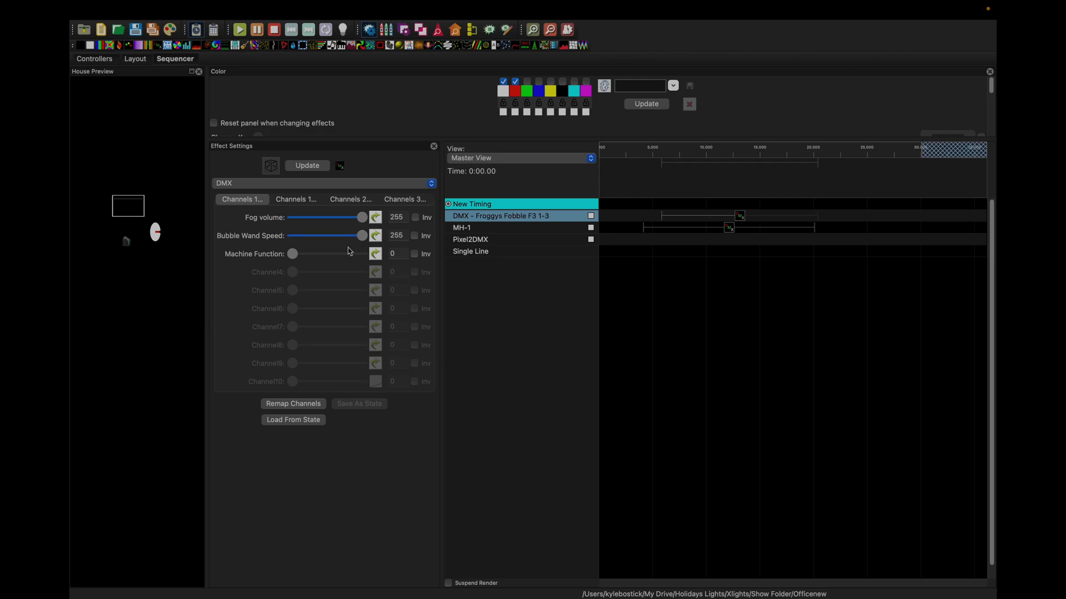
{"action": "left_click_drag", "start_coordinate": [292, 254], "coordinate": [367, 253]}
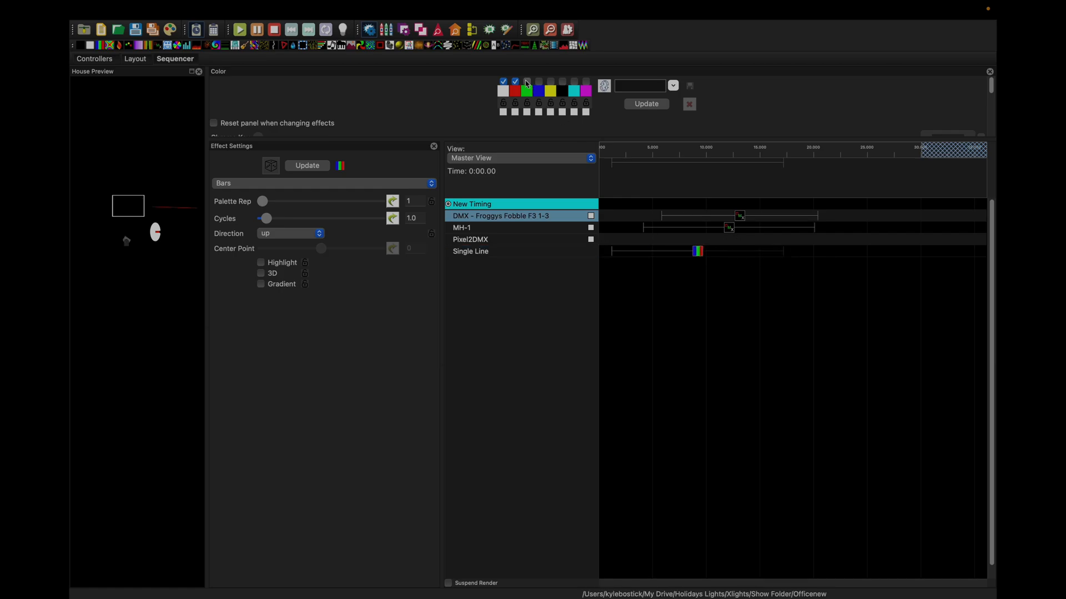
Add another palette colour to the Single Line Bars effect and set Cycles to 9.5
{"action": "left_click", "coordinate": [526, 81]}
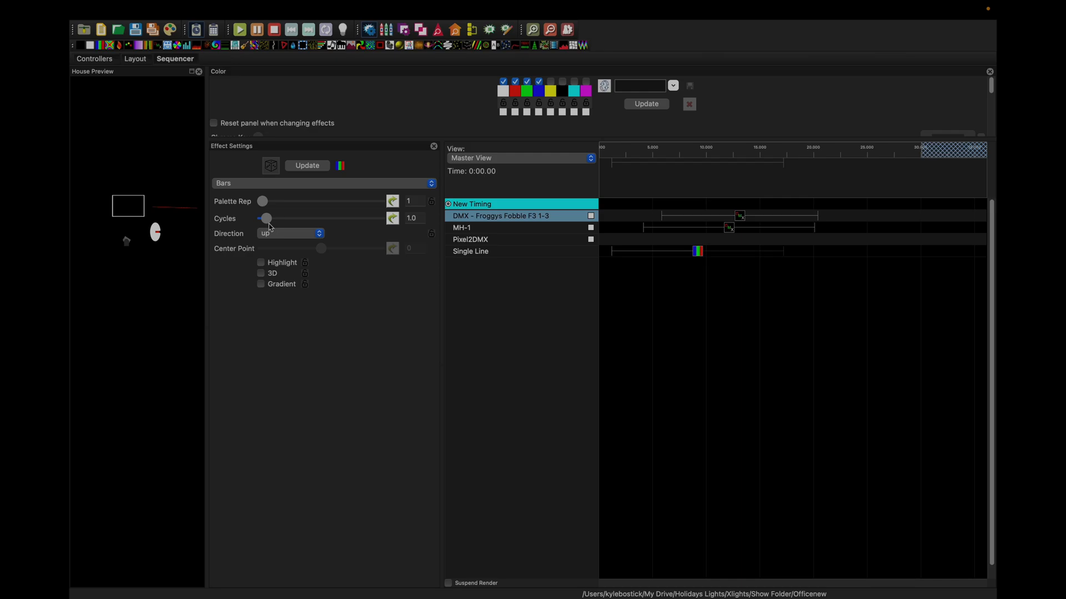
{"action": "left_click_drag", "start_coordinate": [265, 218], "coordinate": [301, 219]}
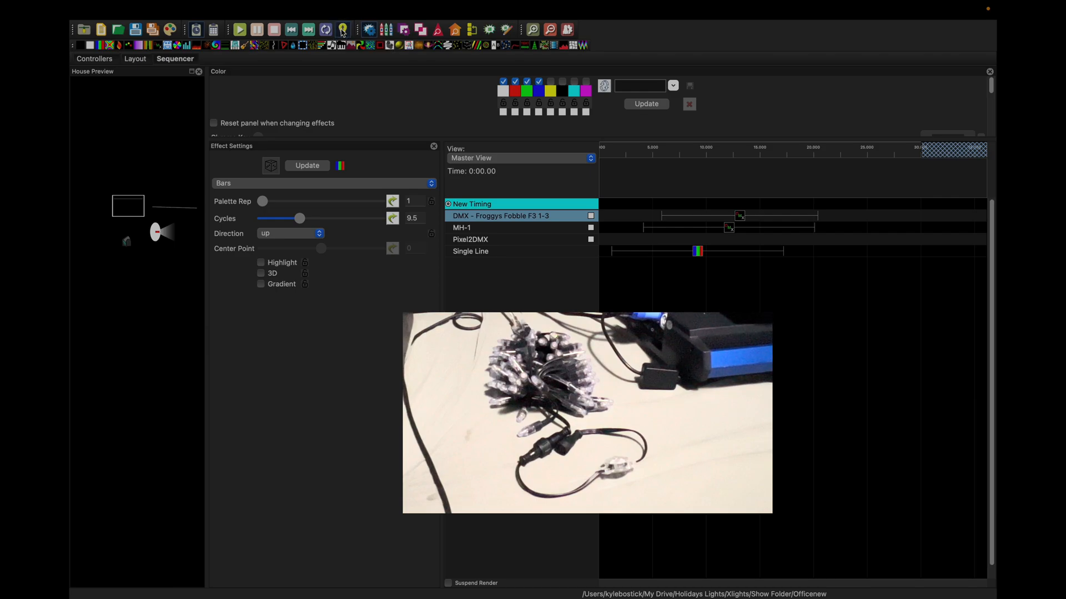
Select the Single Line Bars effect, then reopen the MH-1 DMX effect's channel settings
{"action": "left_click", "coordinate": [696, 251]}
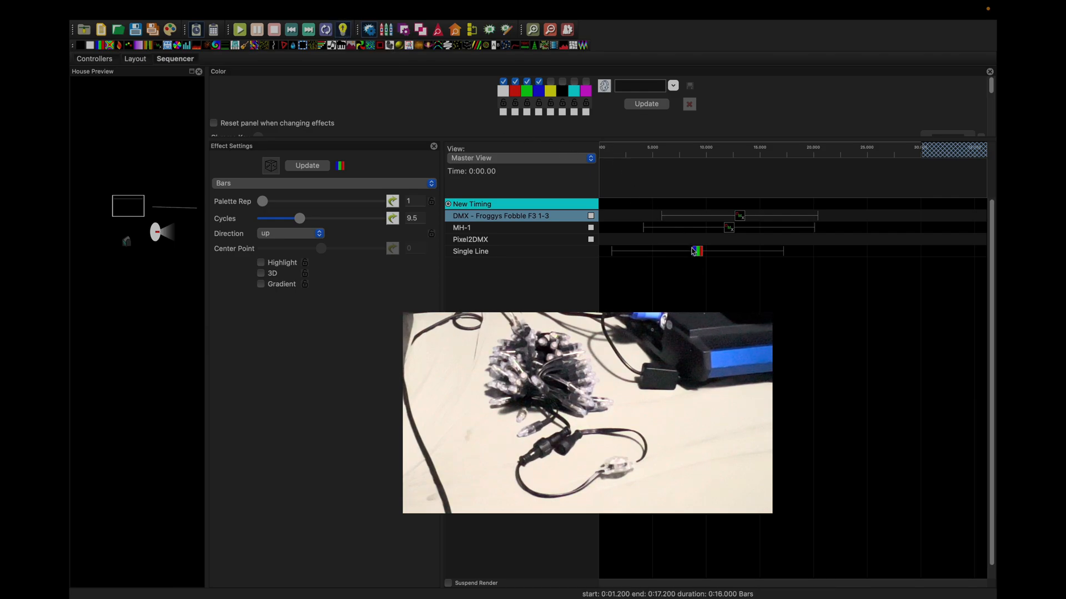
{"action": "left_click", "coordinate": [239, 29]}
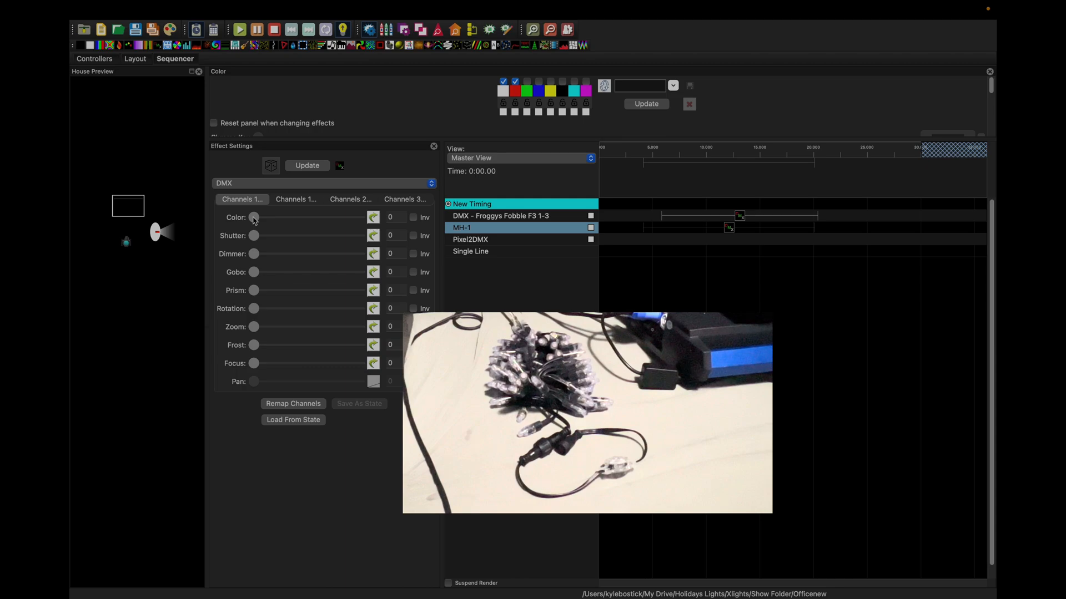
{"action": "left_click_drag", "start_coordinate": [254, 216], "coordinate": [310, 217]}
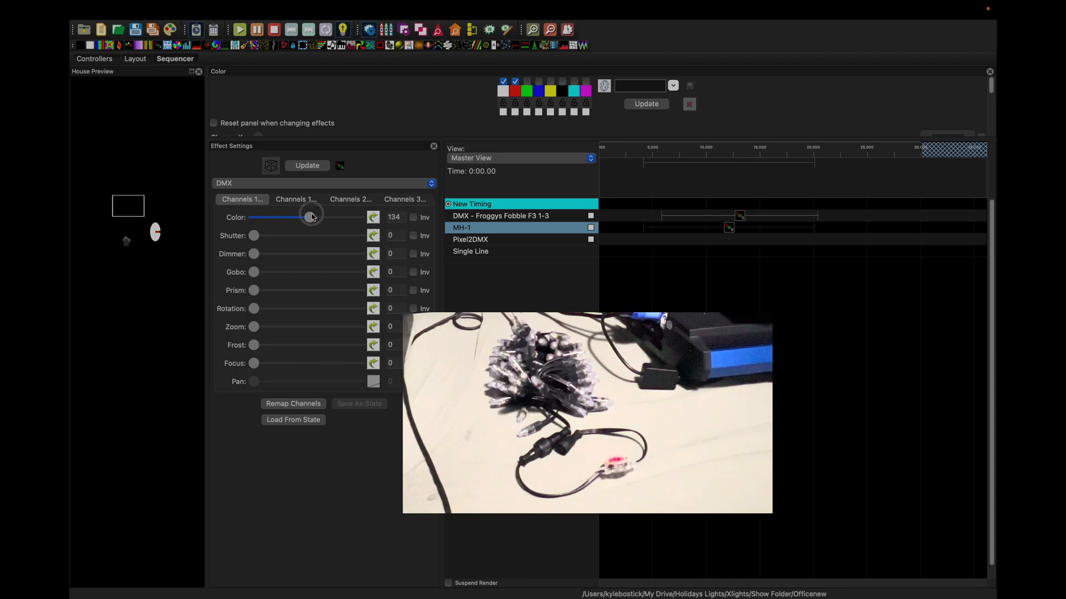
{"action": "left_click_drag", "start_coordinate": [310, 217], "coordinate": [360, 216]}
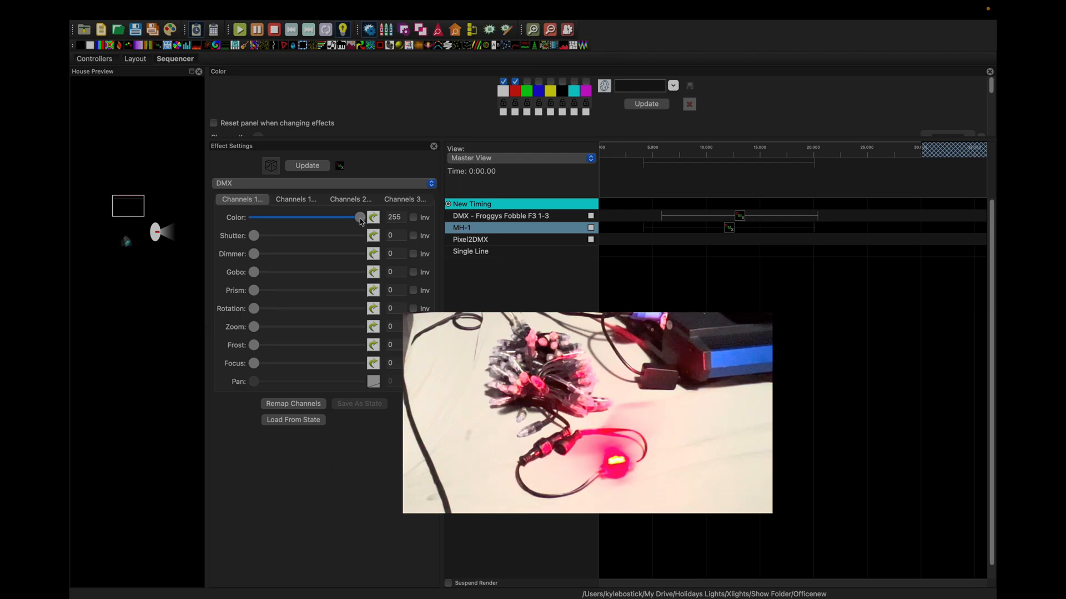
{"action": "left_click_drag", "start_coordinate": [360, 217], "coordinate": [253, 217]}
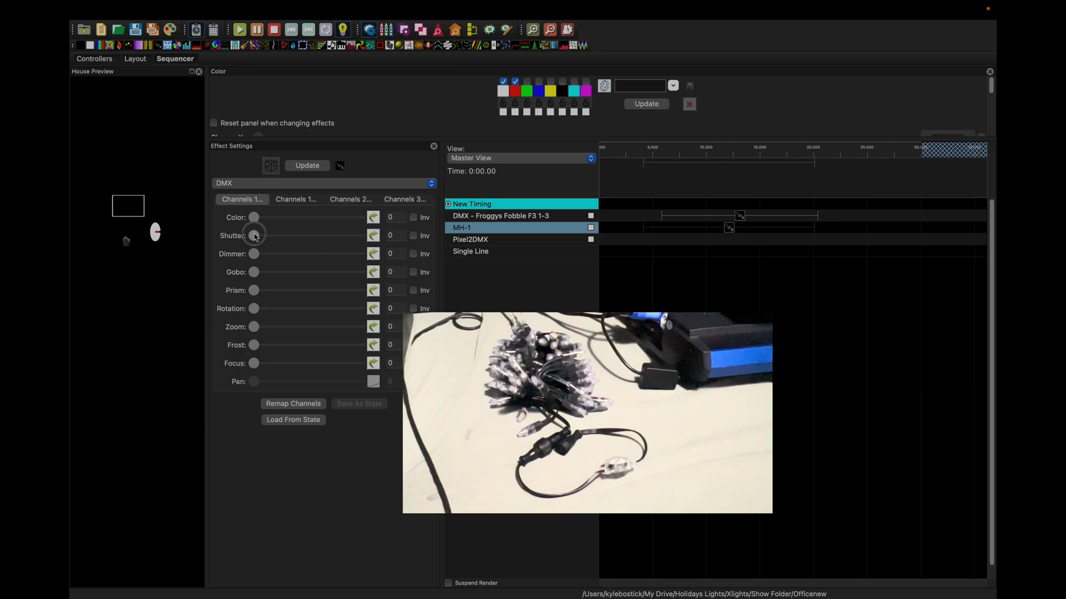
{"action": "left_click_drag", "start_coordinate": [254, 236], "coordinate": [360, 235]}
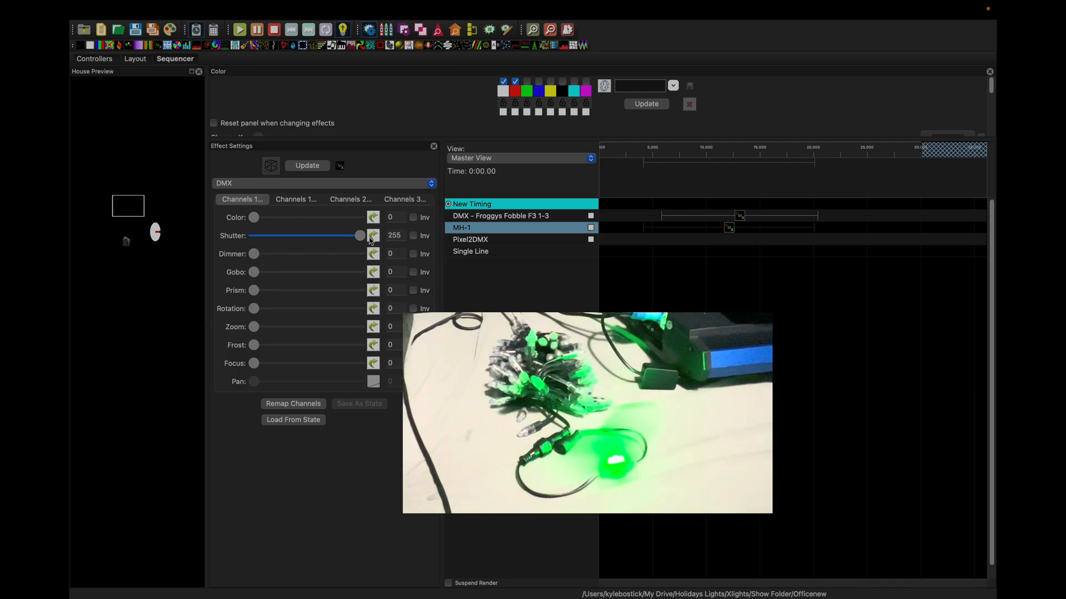
{"action": "left_click_drag", "start_coordinate": [359, 235], "coordinate": [253, 236]}
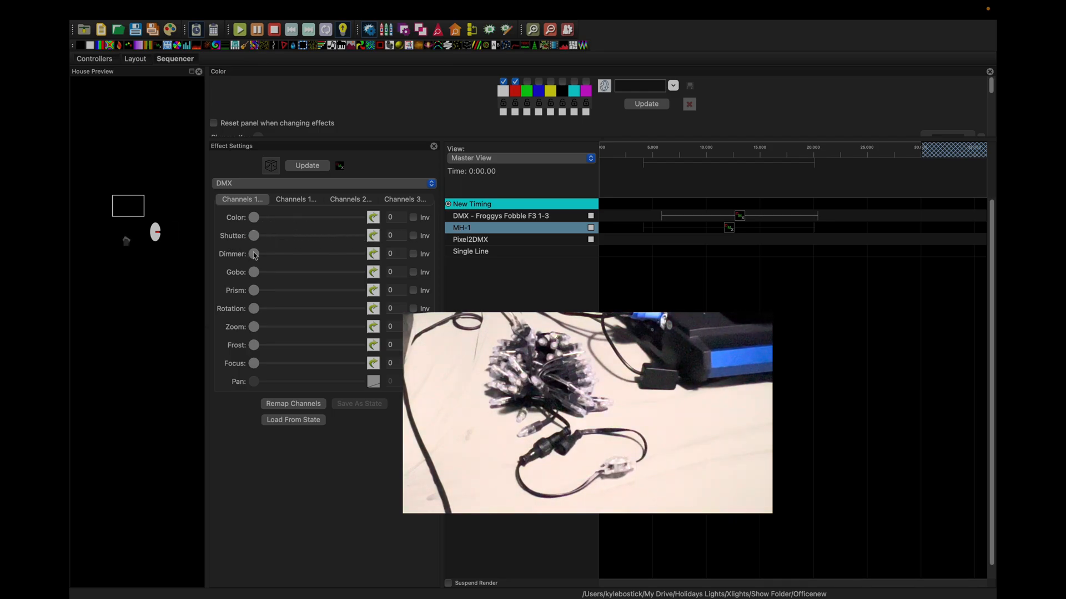
{"action": "left_click_drag", "start_coordinate": [255, 253], "coordinate": [359, 253]}
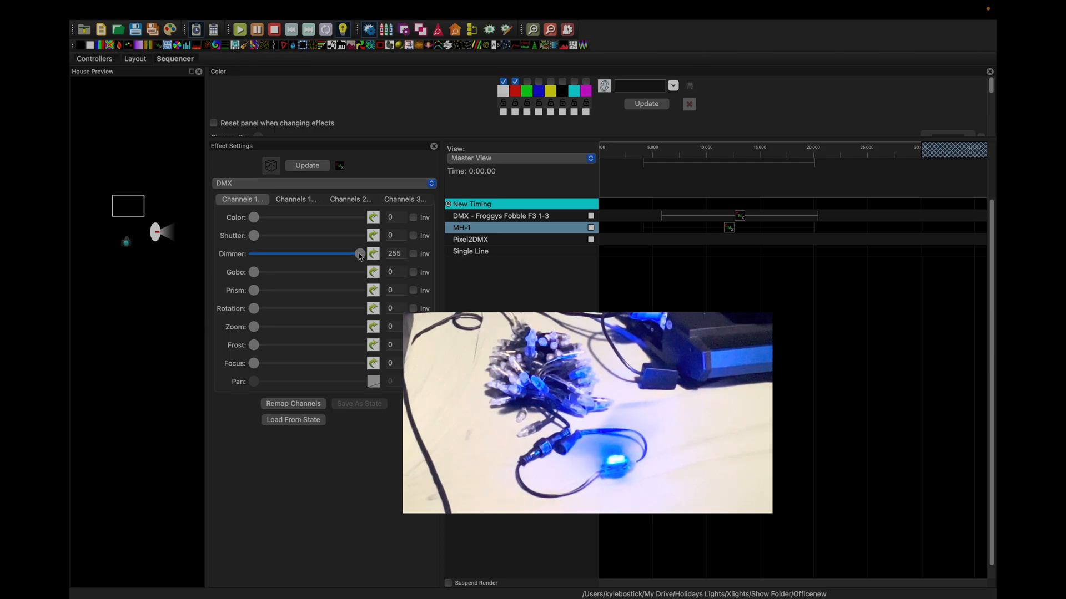
{"action": "left_click_drag", "start_coordinate": [358, 253], "coordinate": [254, 253]}
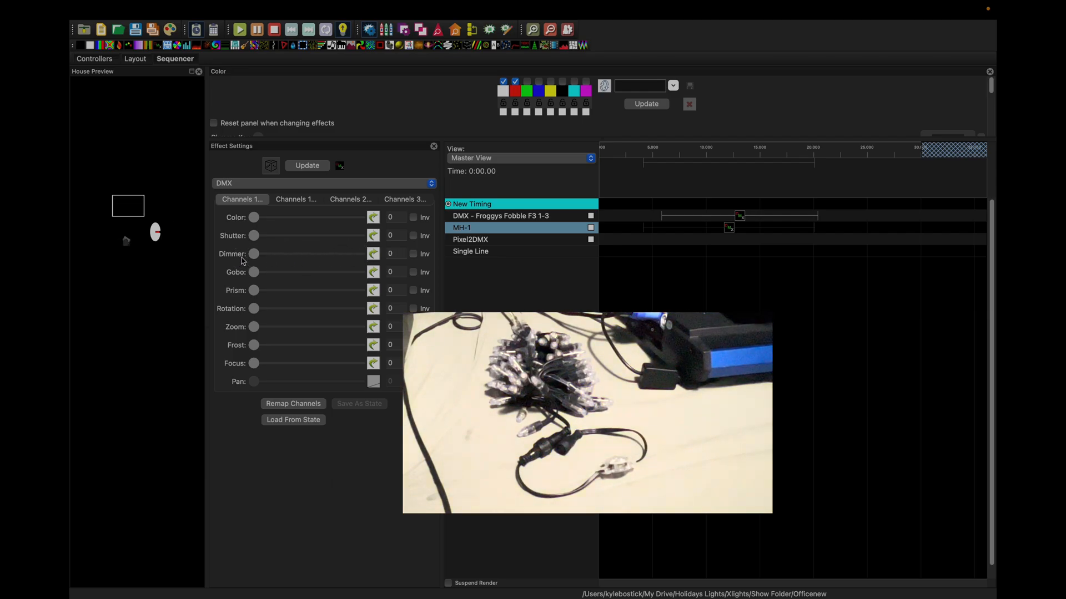